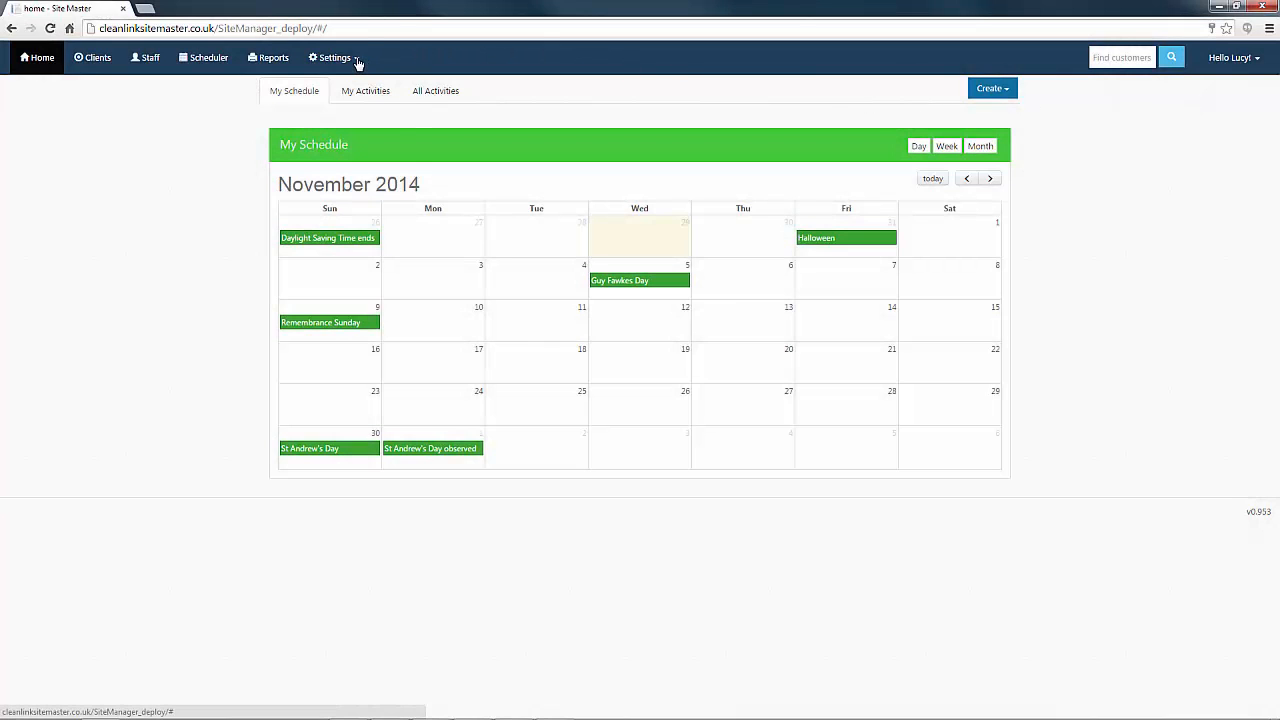
- Go to the Work Settings page via the top-bar Settings menu
click(334, 57)
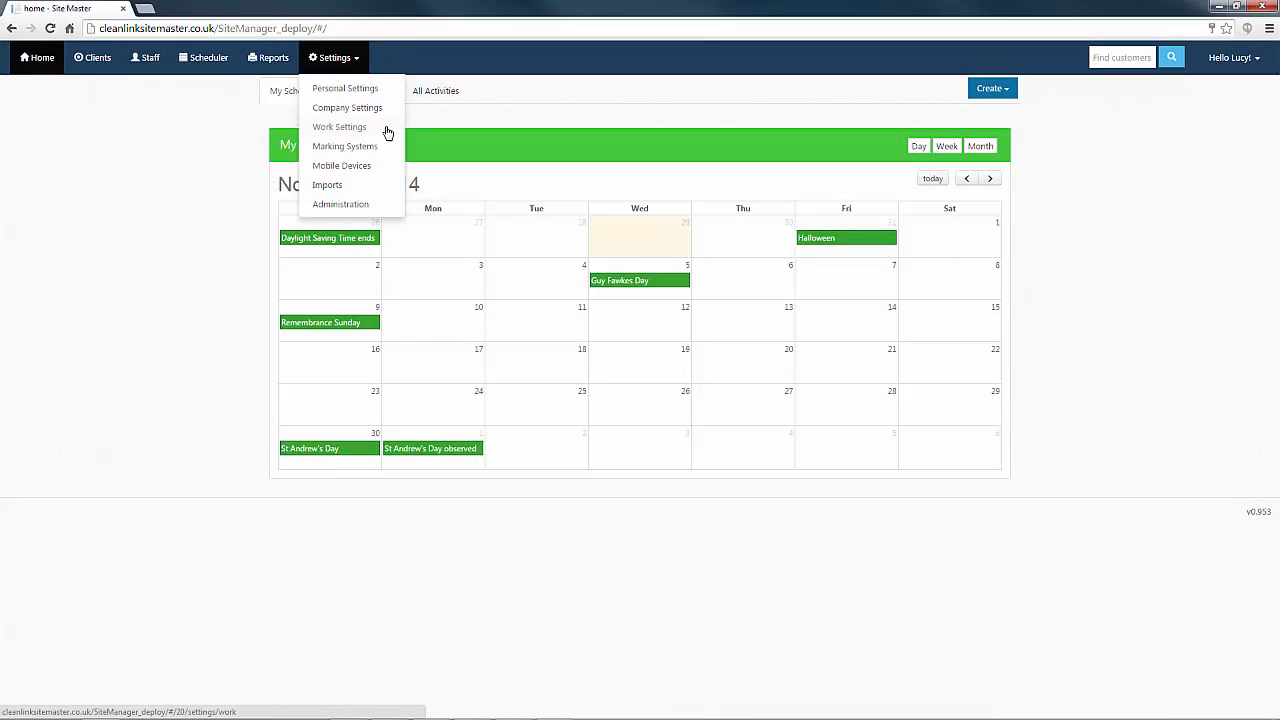
click(339, 127)
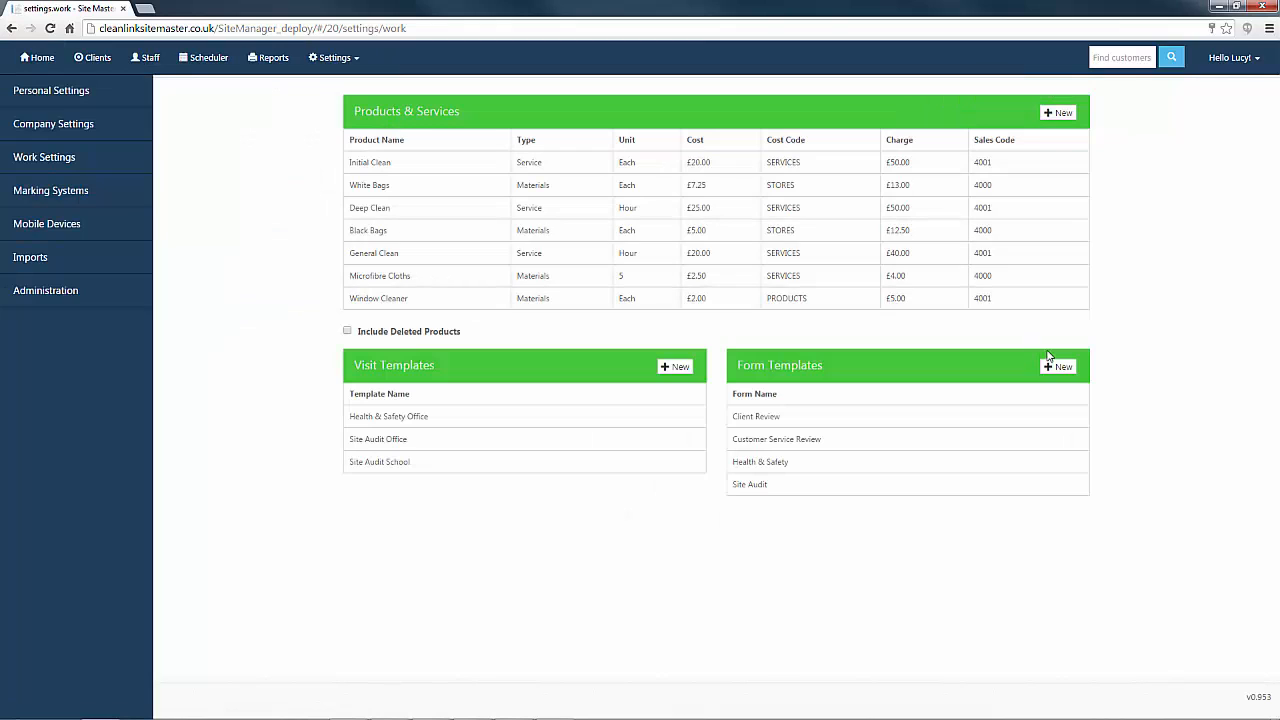
- Start a new form template named 'Client Review'
click(1058, 365)
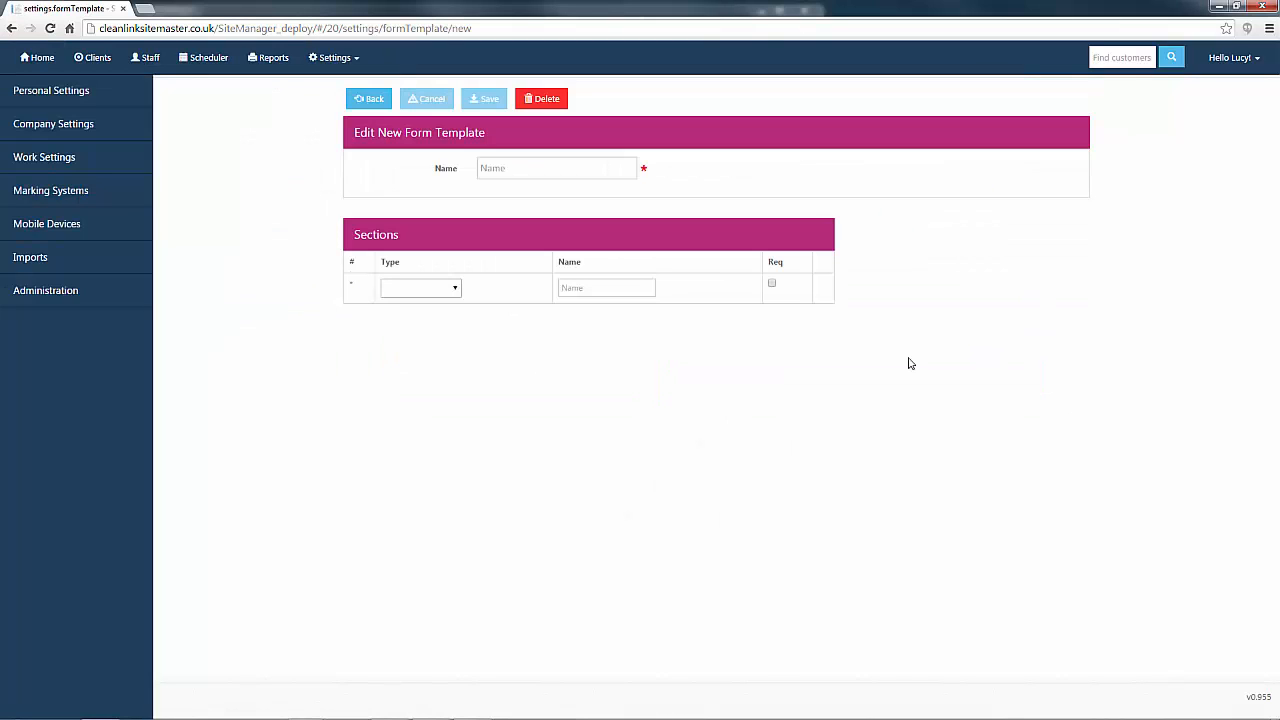
mouse_move(847, 340)
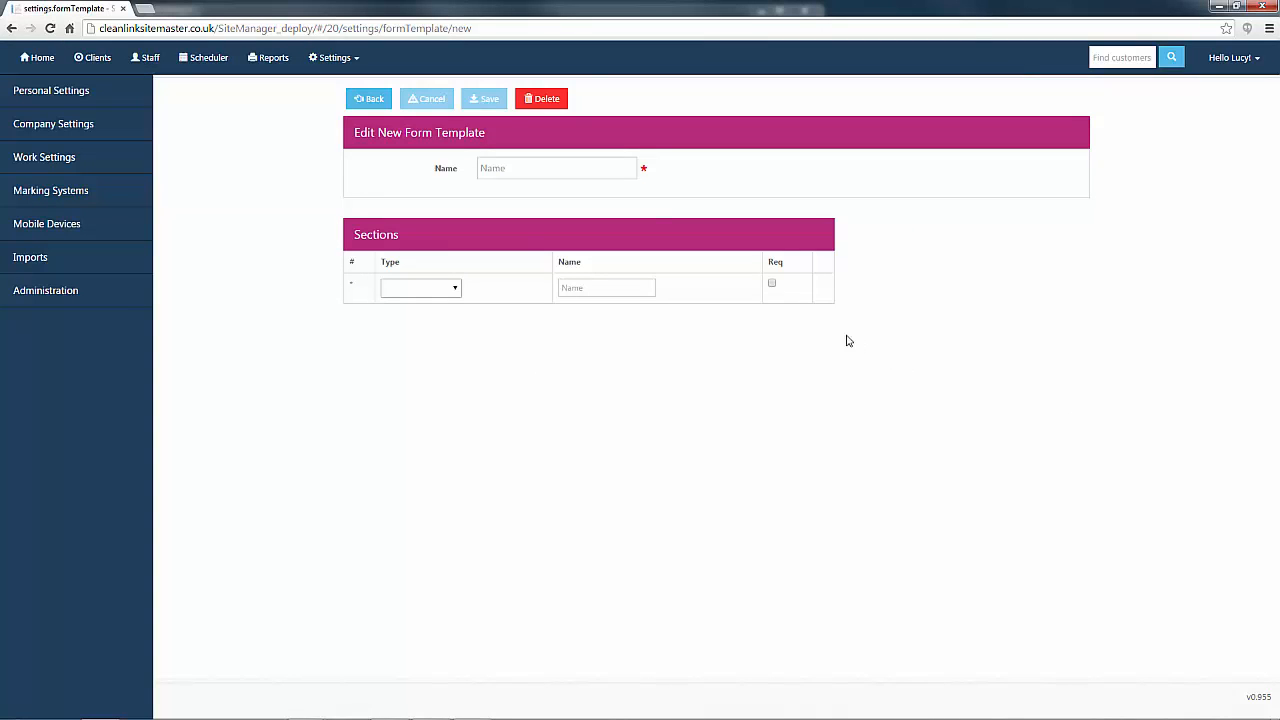
click(556, 168)
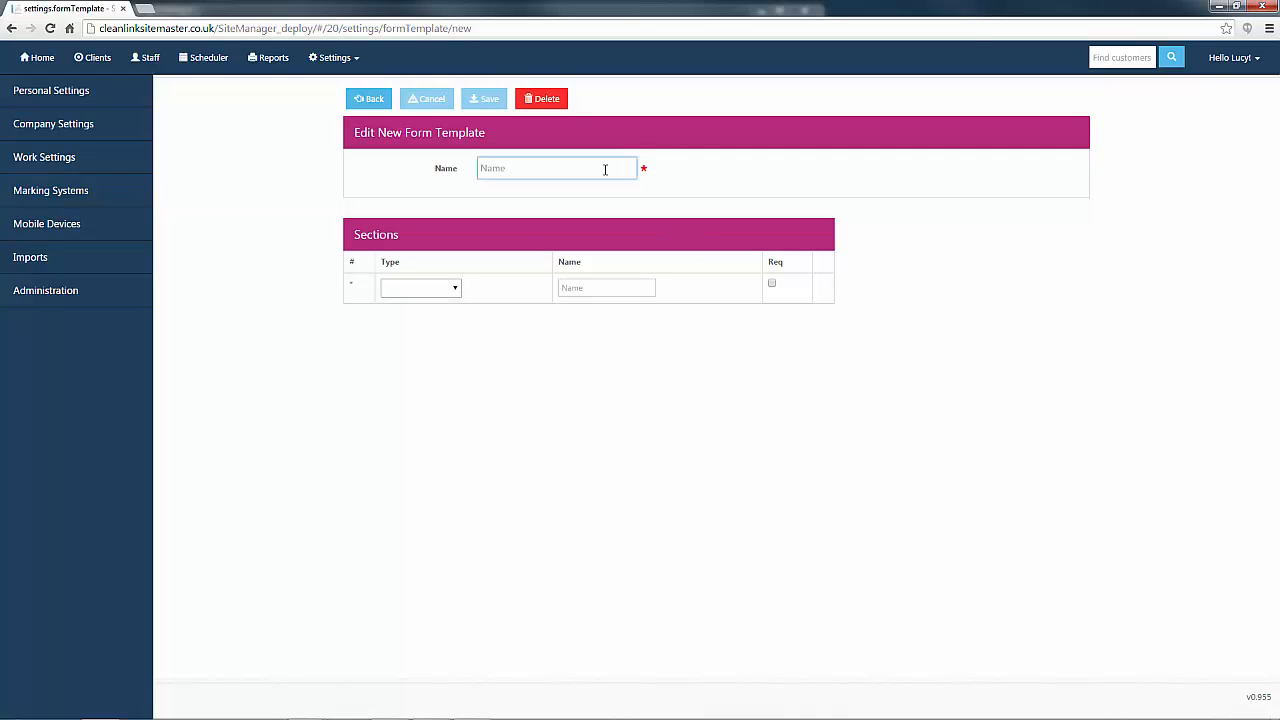
text(Client Review)
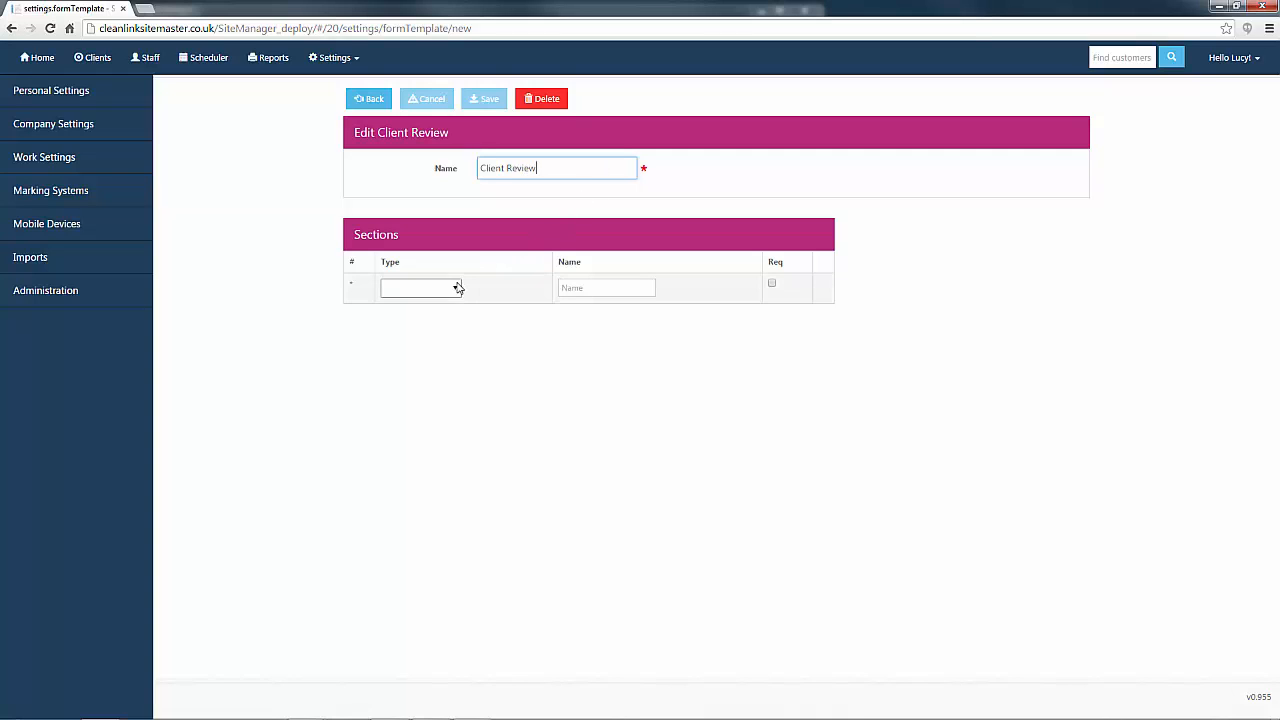
- Add a first Date/Time section named 'Date' to the template
click(420, 288)
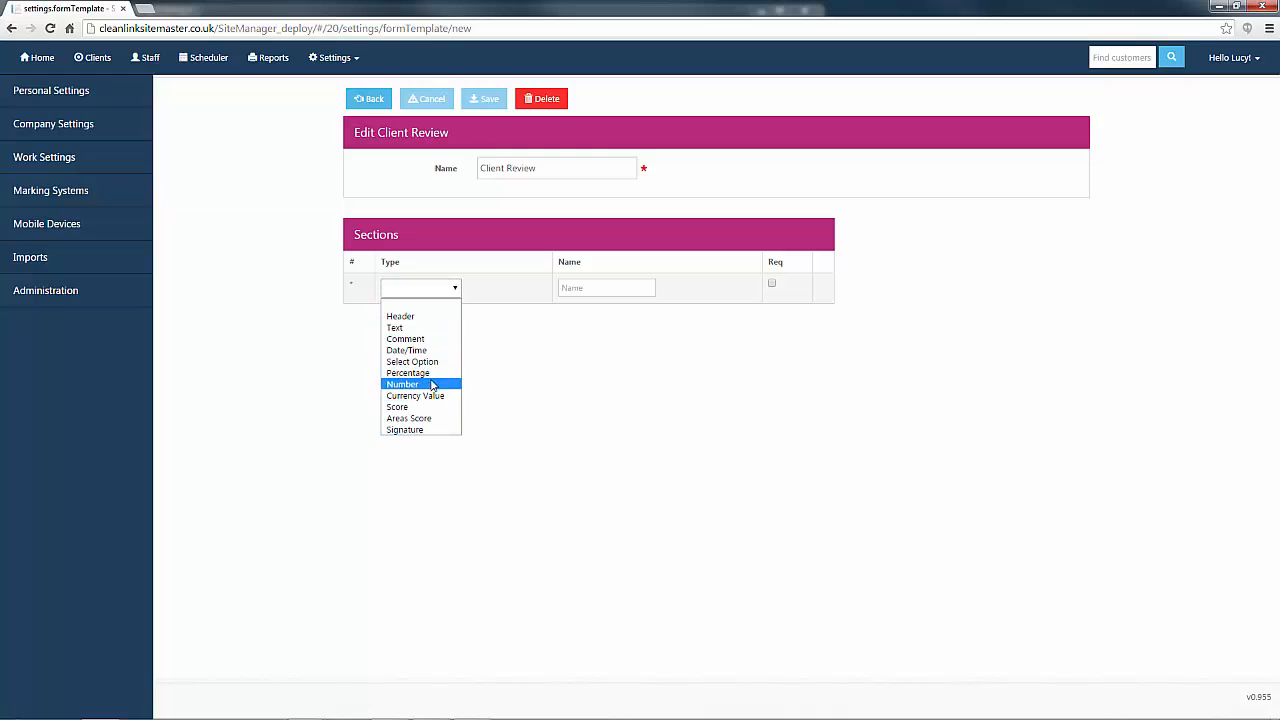
click(406, 350)
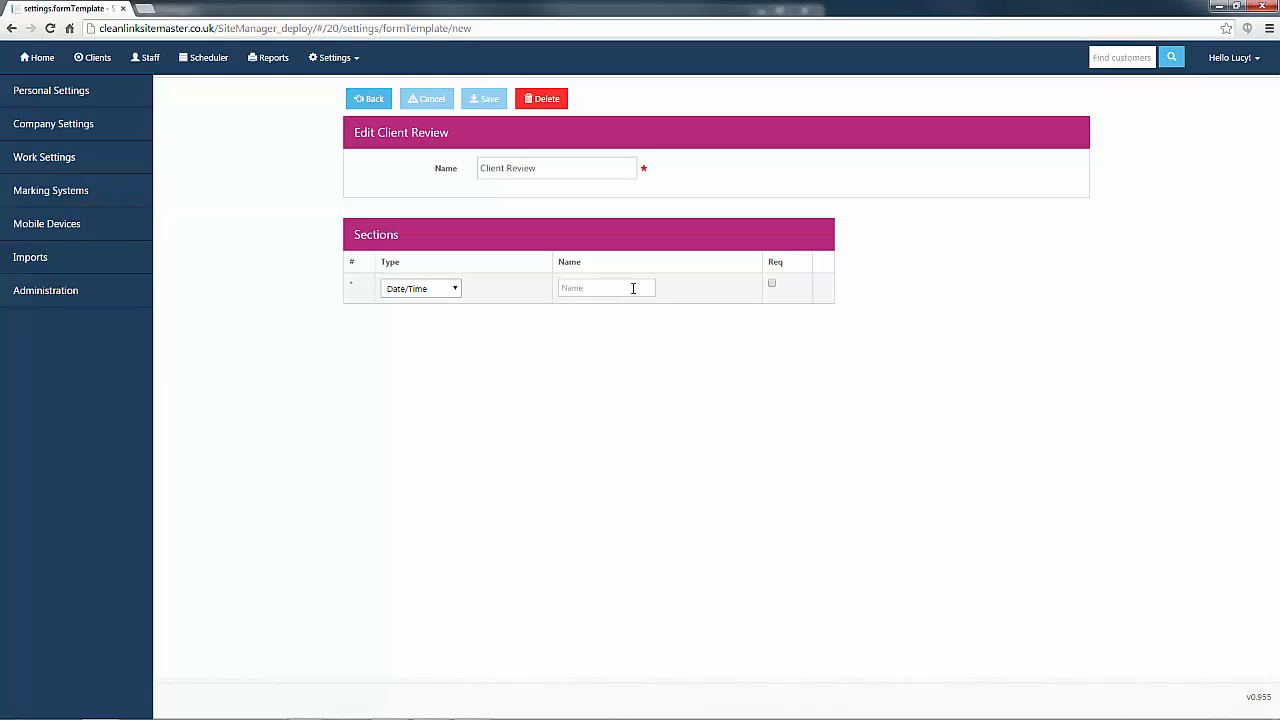
text(Date)
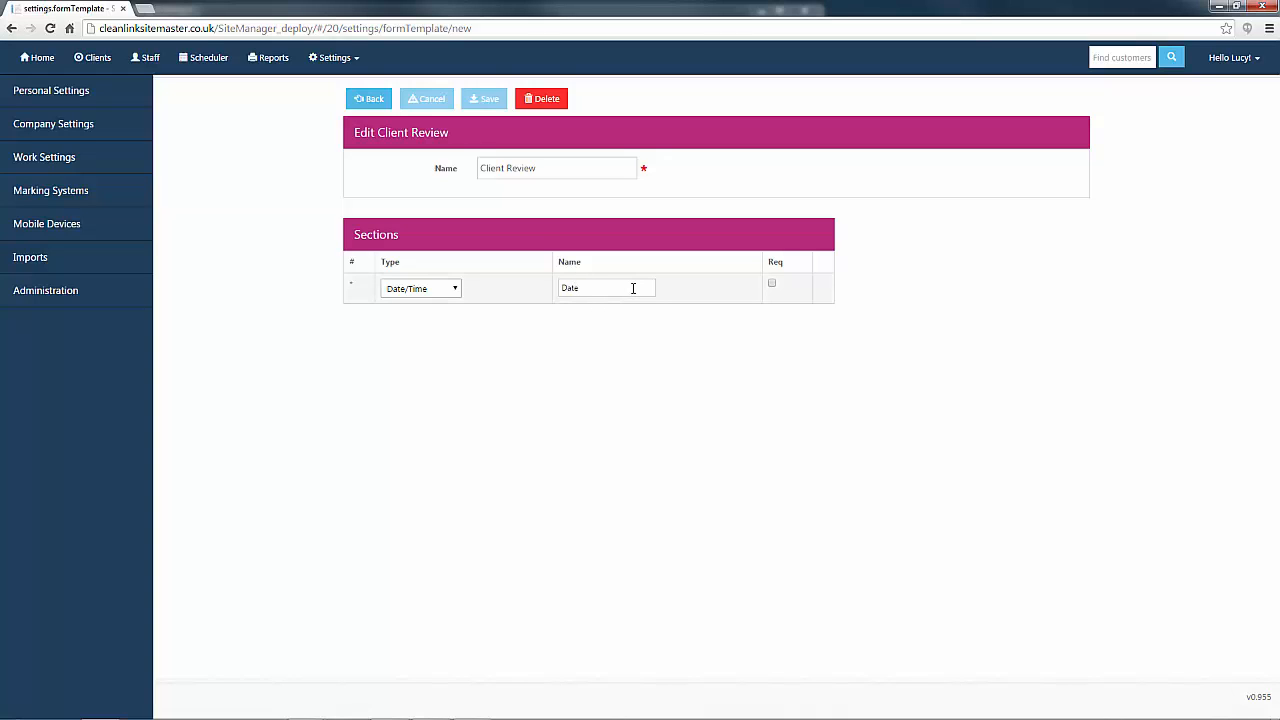
click(605, 288)
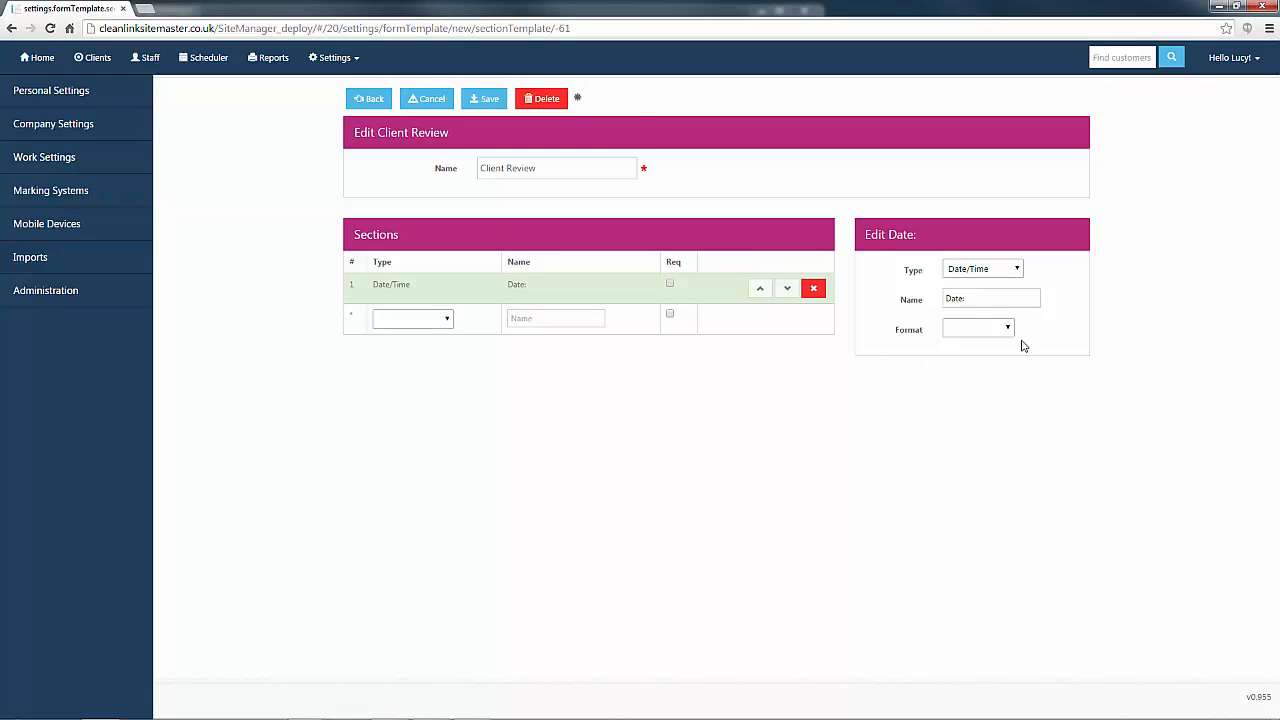
- Set the Date section's format to show the date only
click(977, 328)
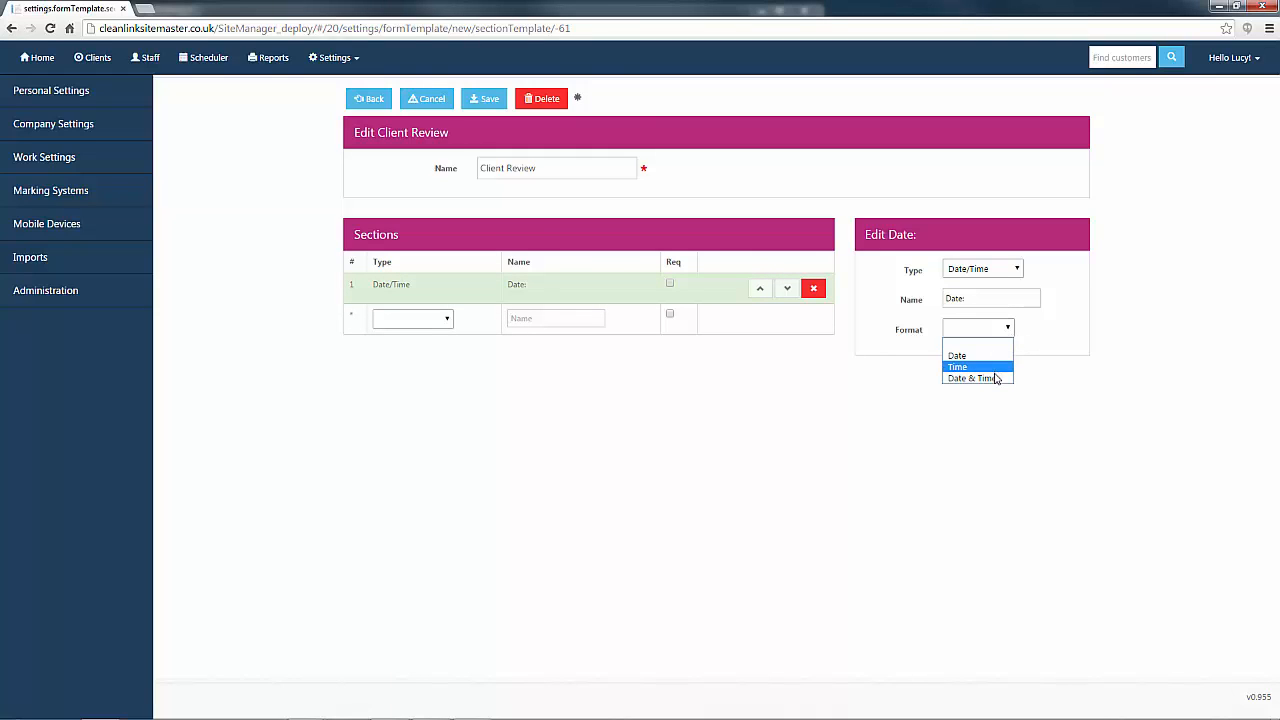
click(957, 355)
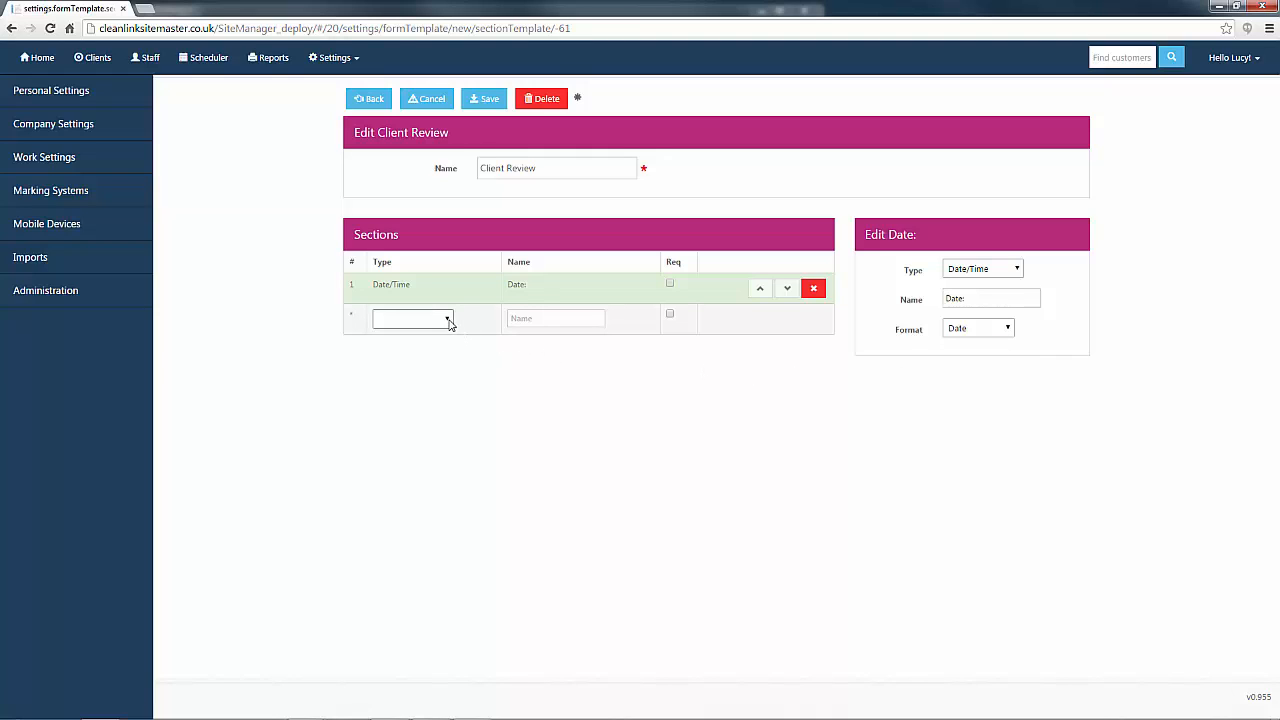
- Add a Text section named 'Client Contact' and pick its text style
click(412, 318)
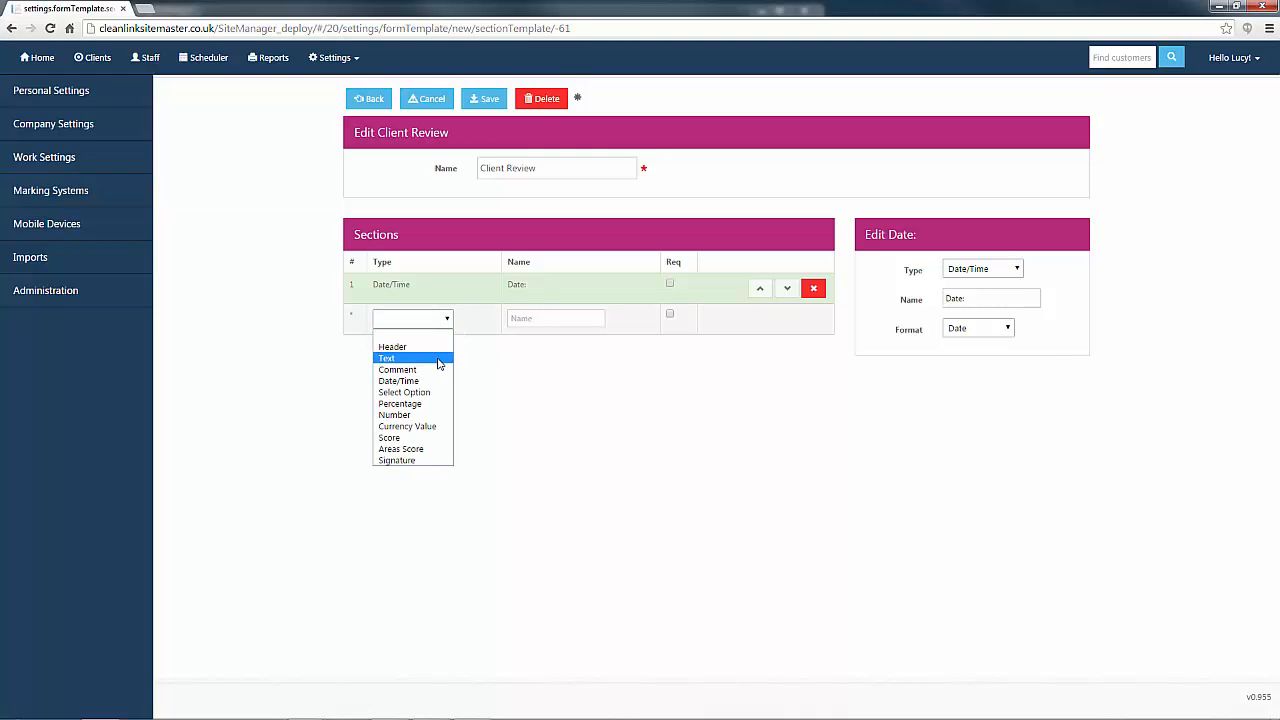
click(387, 358)
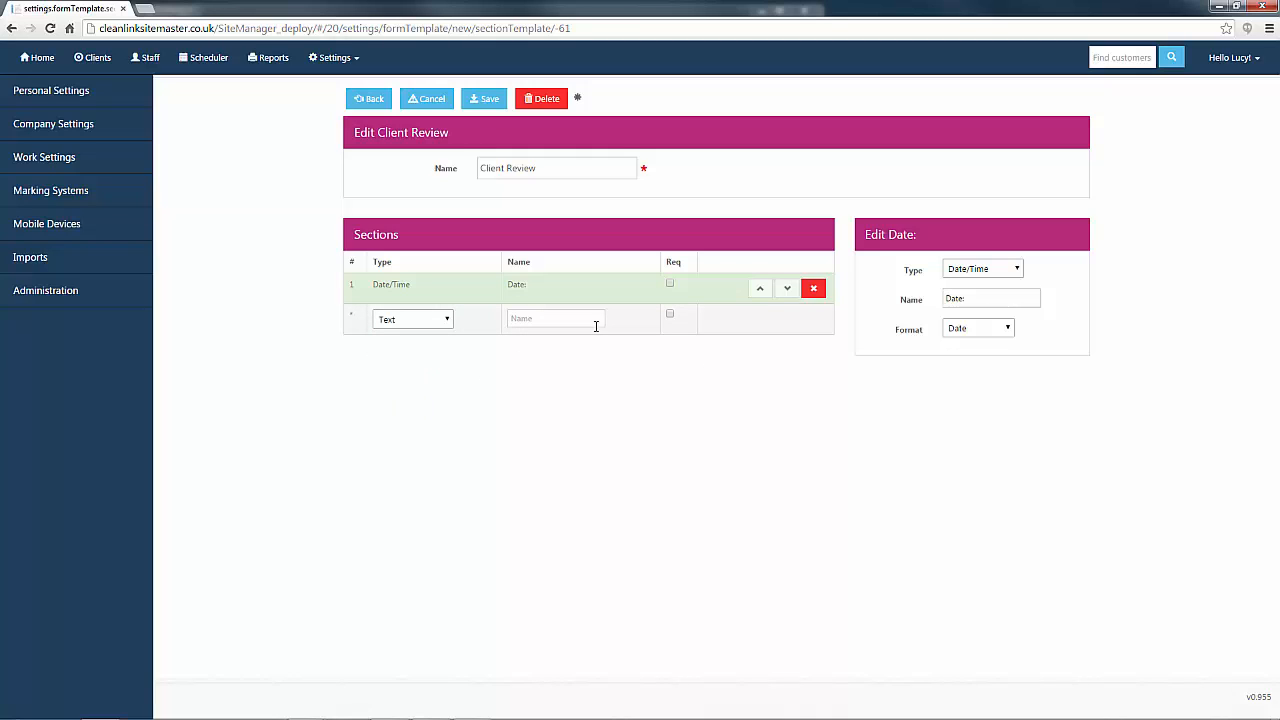
text(Client Contact:)
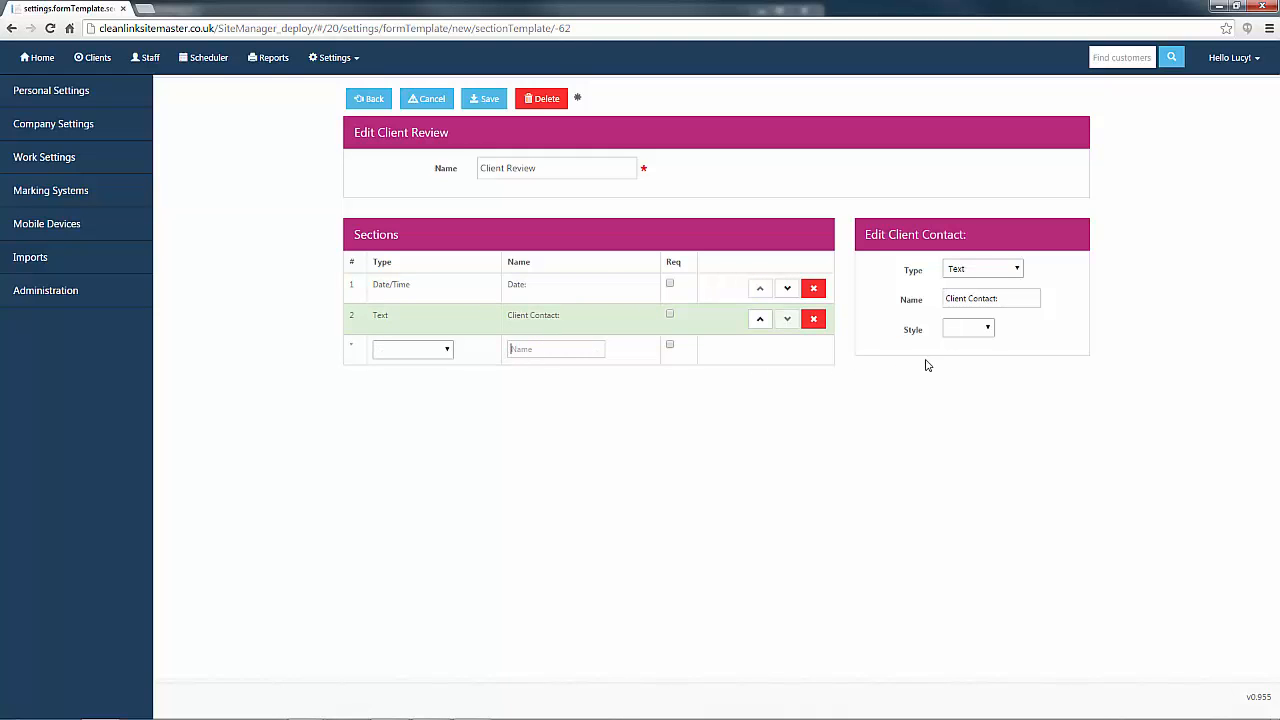
click(967, 328)
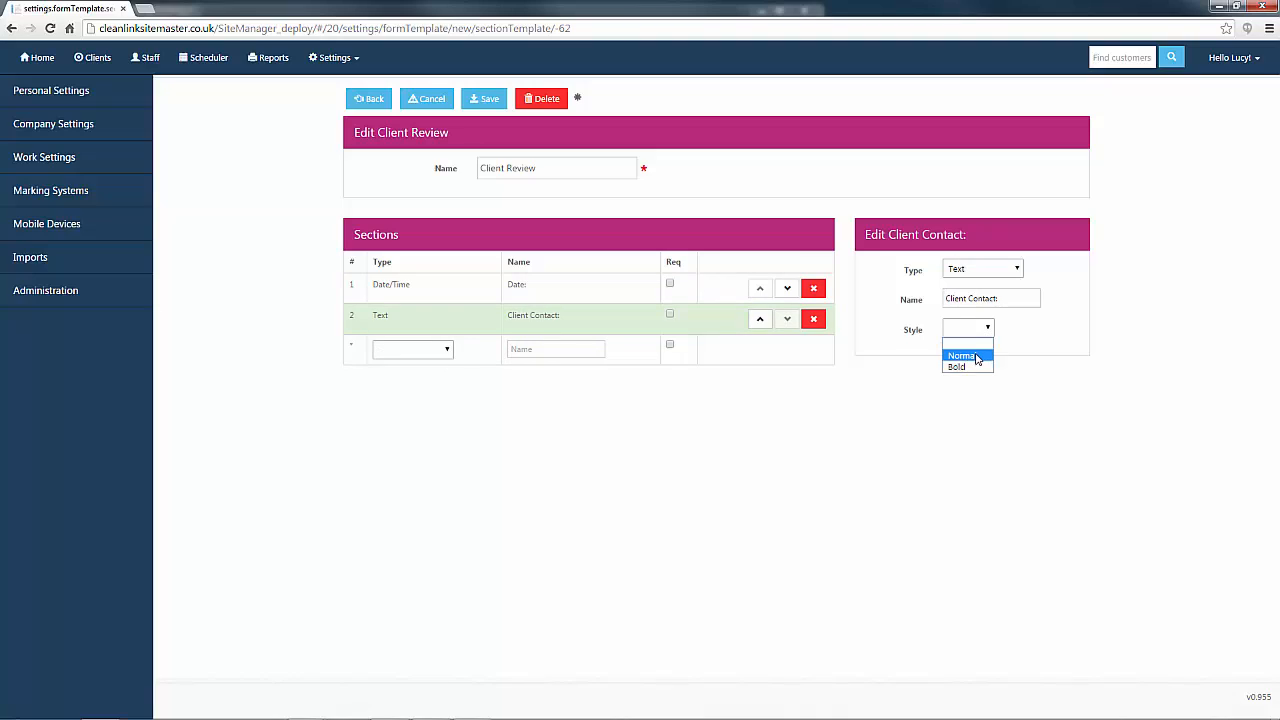
click(961, 355)
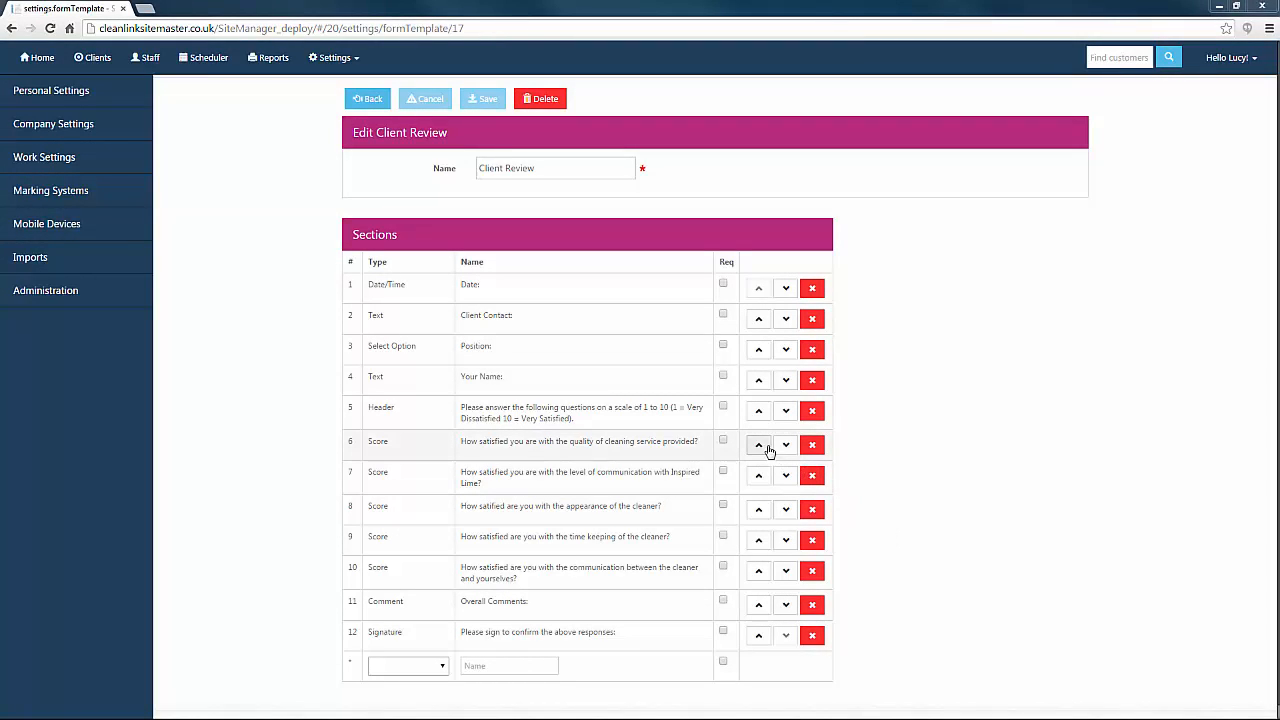
- Move the cleaning-quality question above the header, then back below it
click(758, 445)
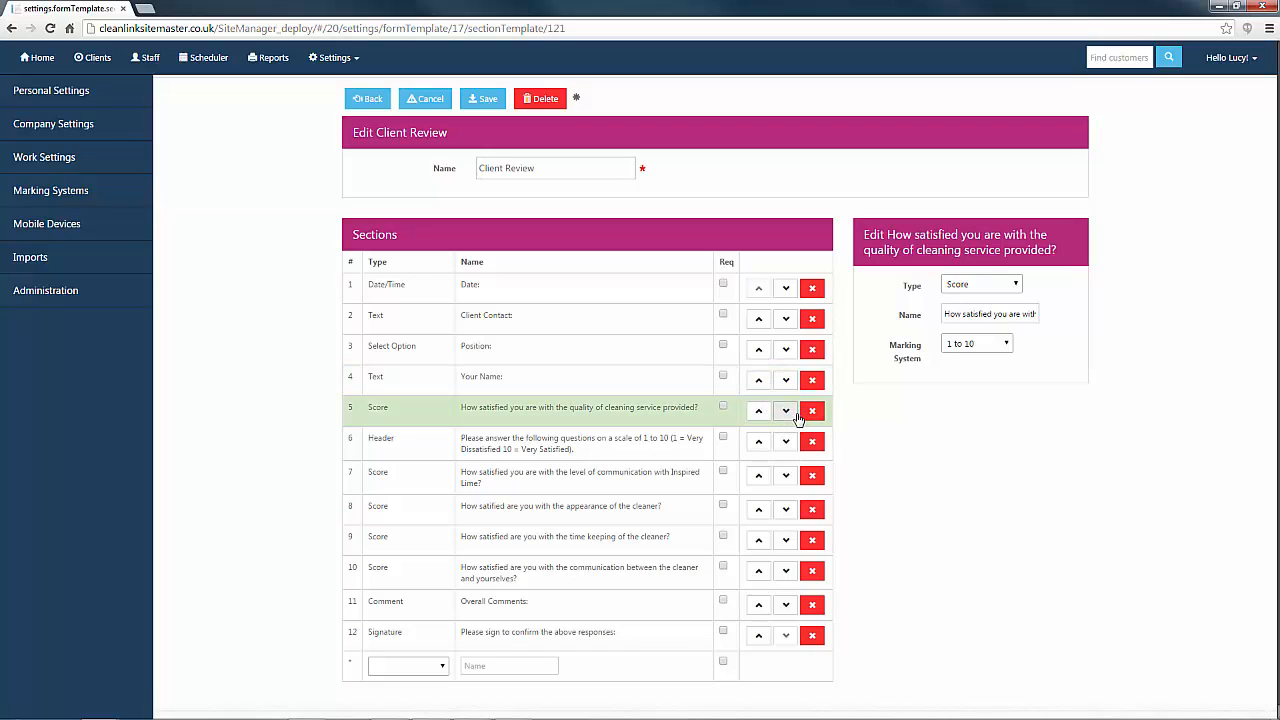
click(785, 412)
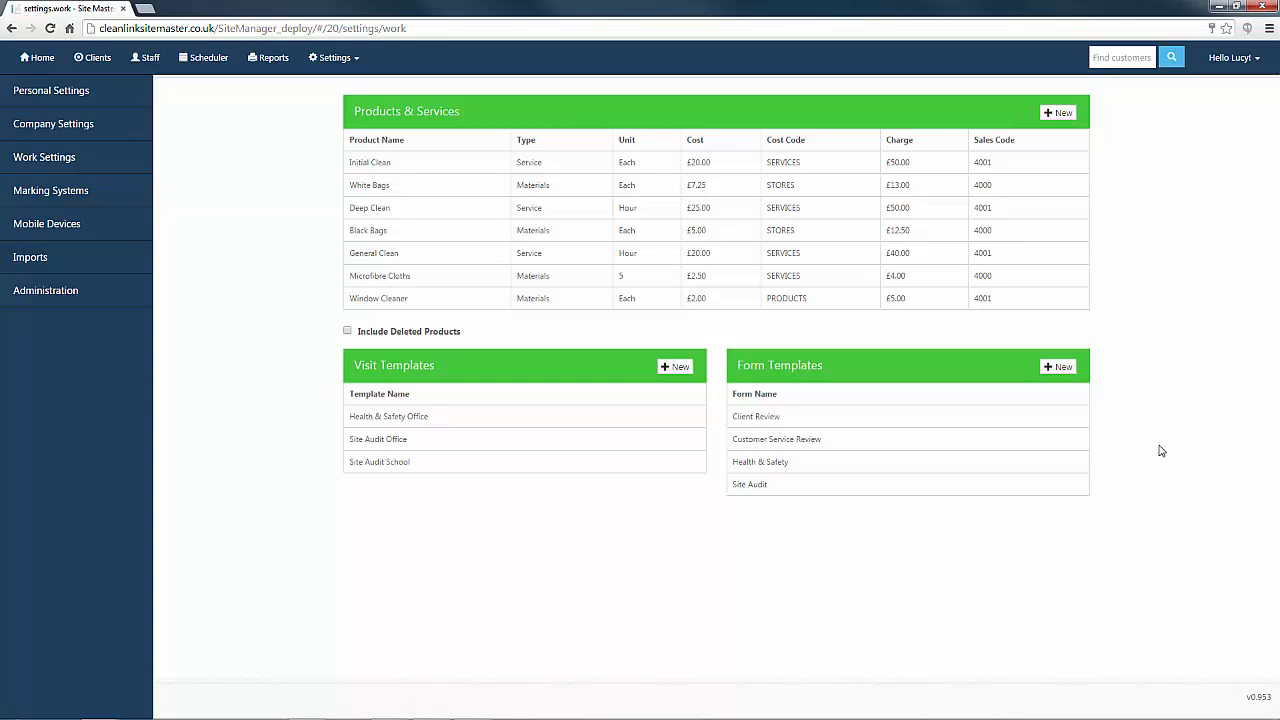
mouse_move(998, 386)
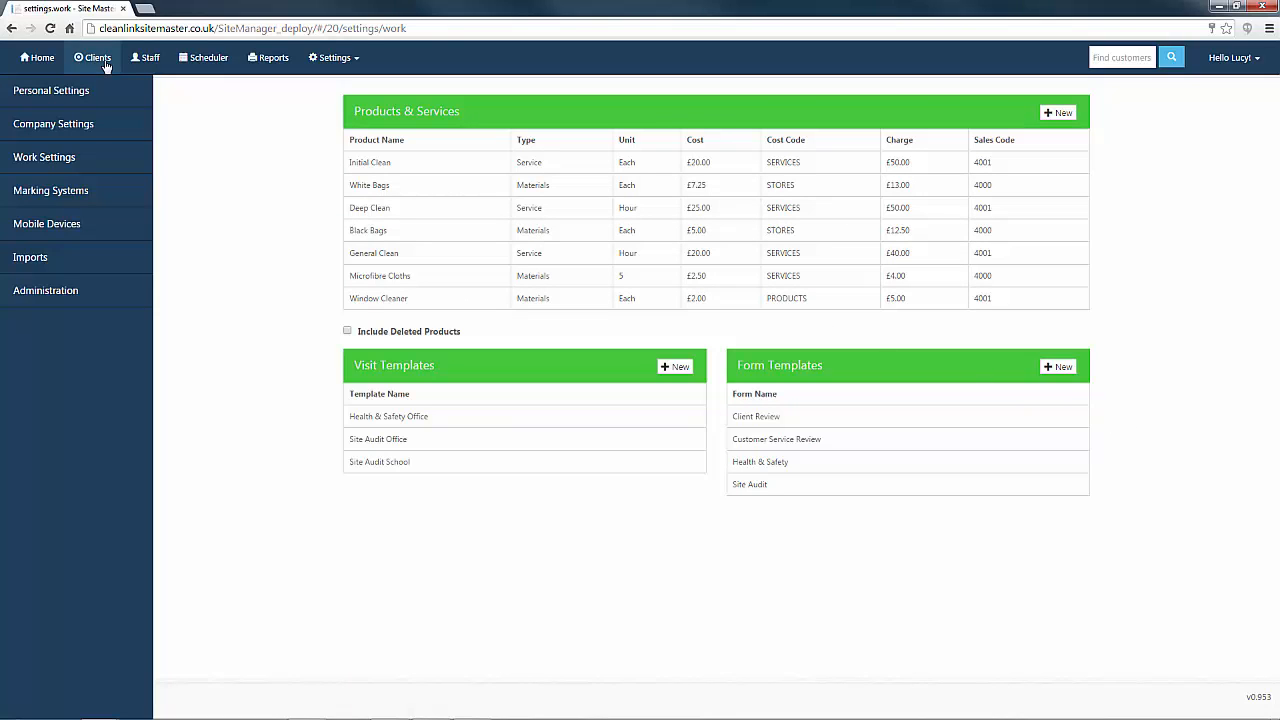
- Navigate from Clients to Purple Mud's Thick Purple Mud site and edit its details
click(97, 57)
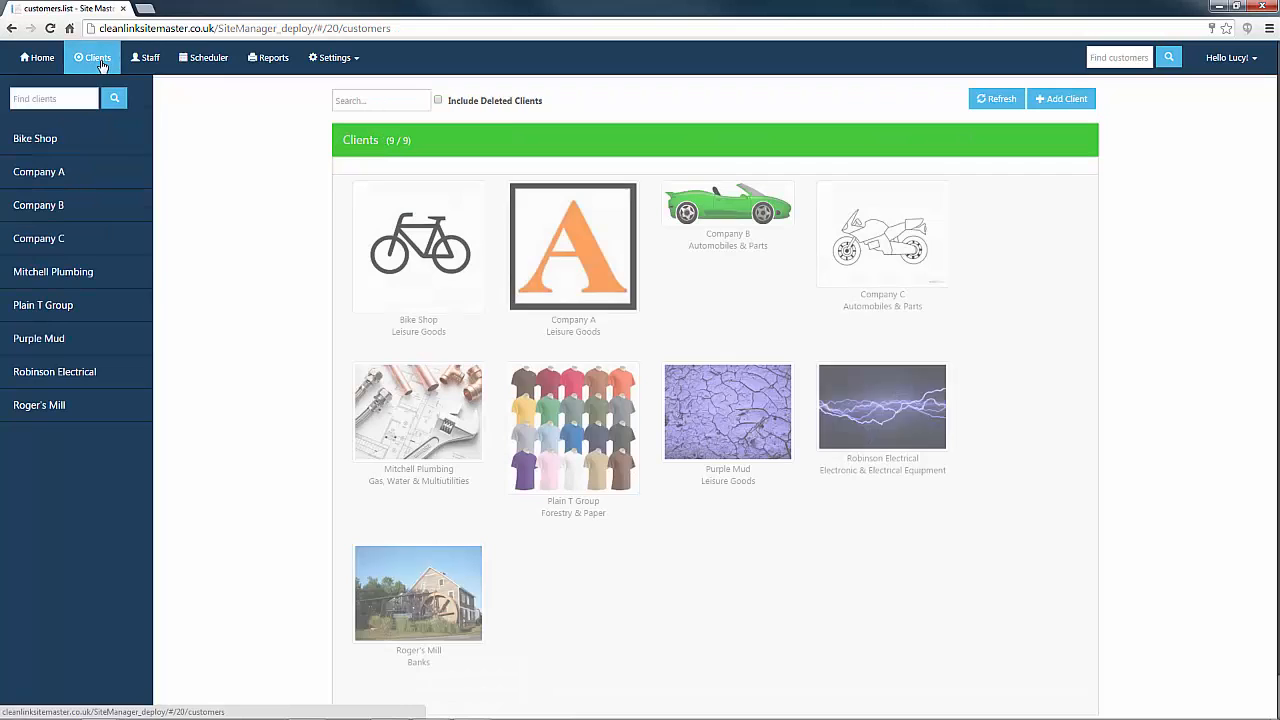
click(38, 338)
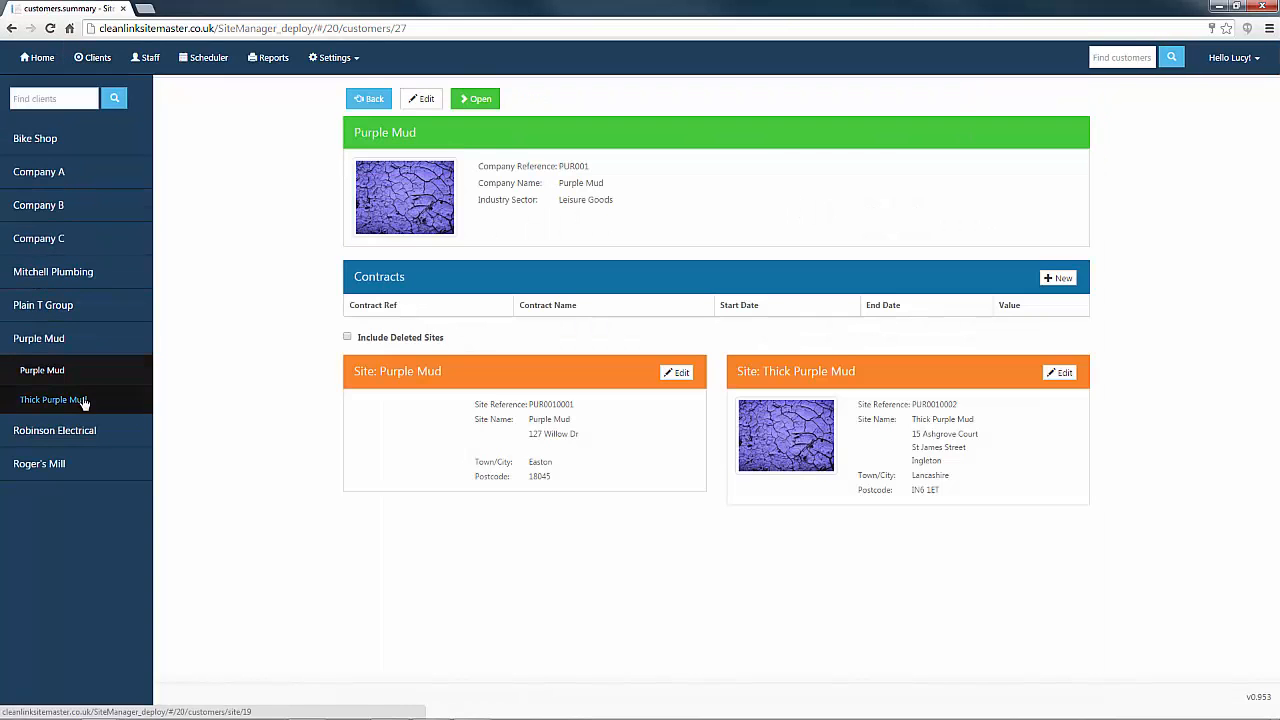
click(53, 399)
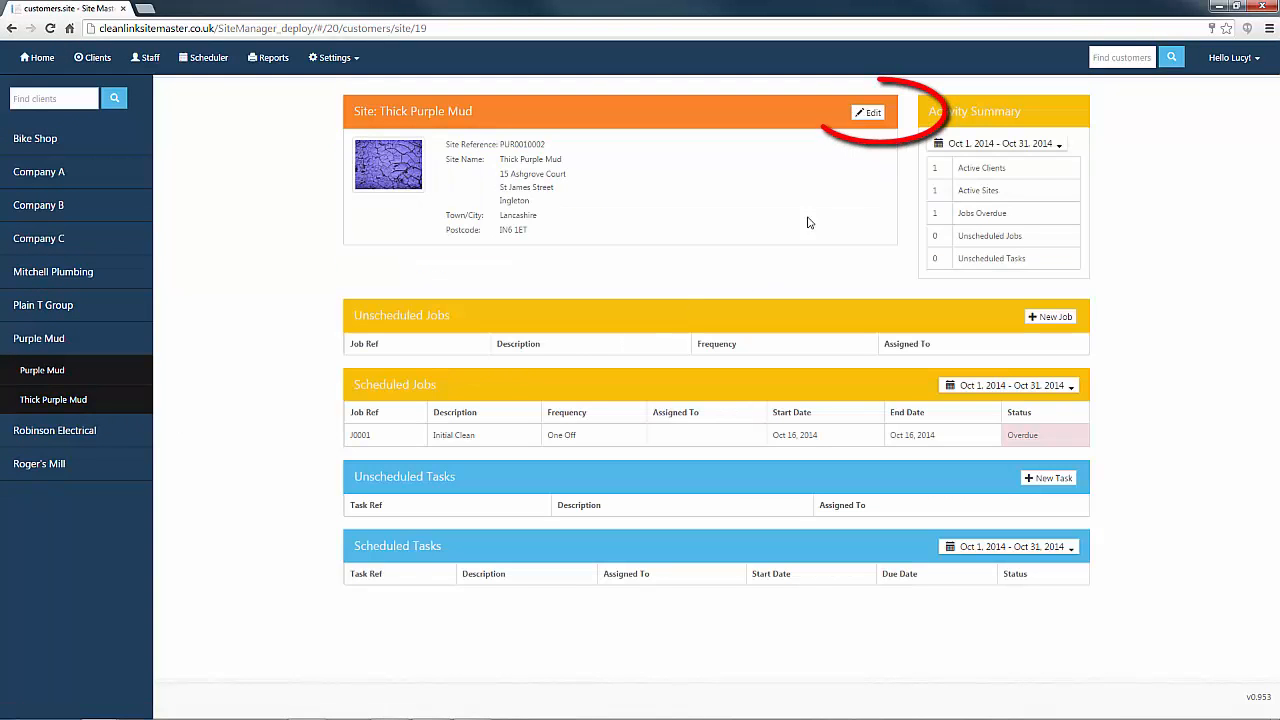
click(868, 112)
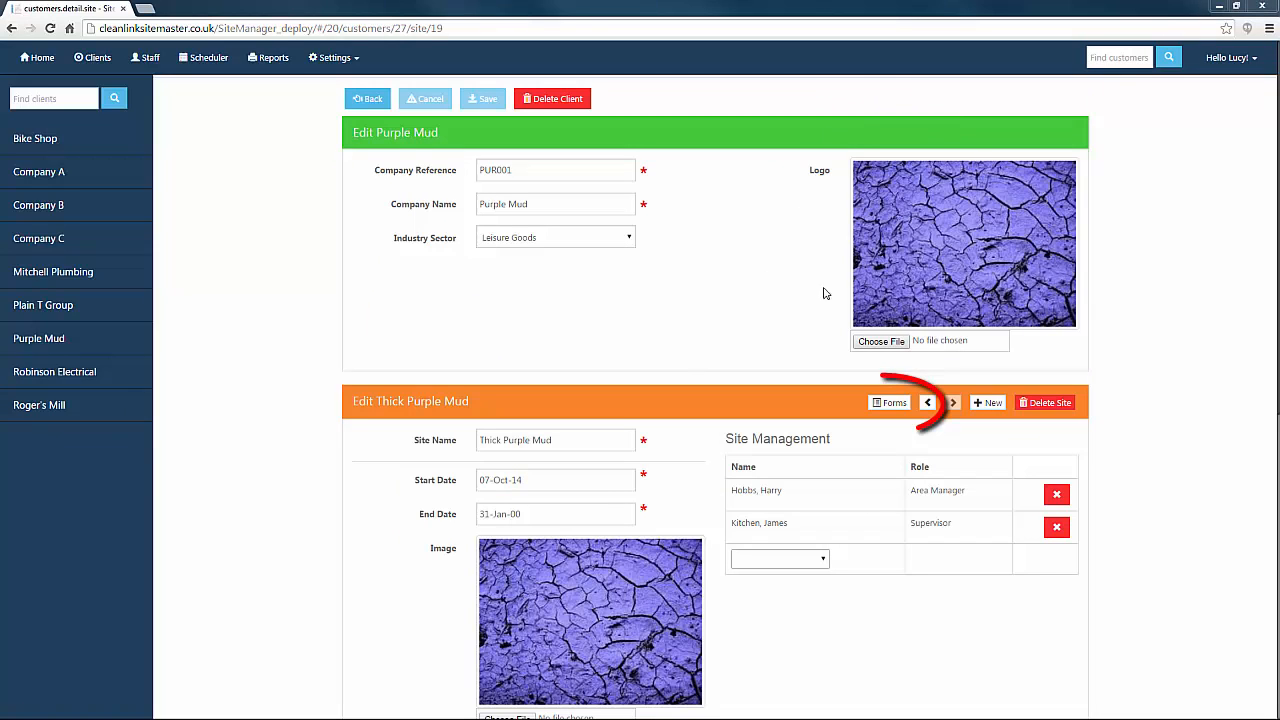
- Add Client Review to Thick Purple Mud's forms, then bring up Mill Brook's forms under Roger's Mill
click(888, 402)
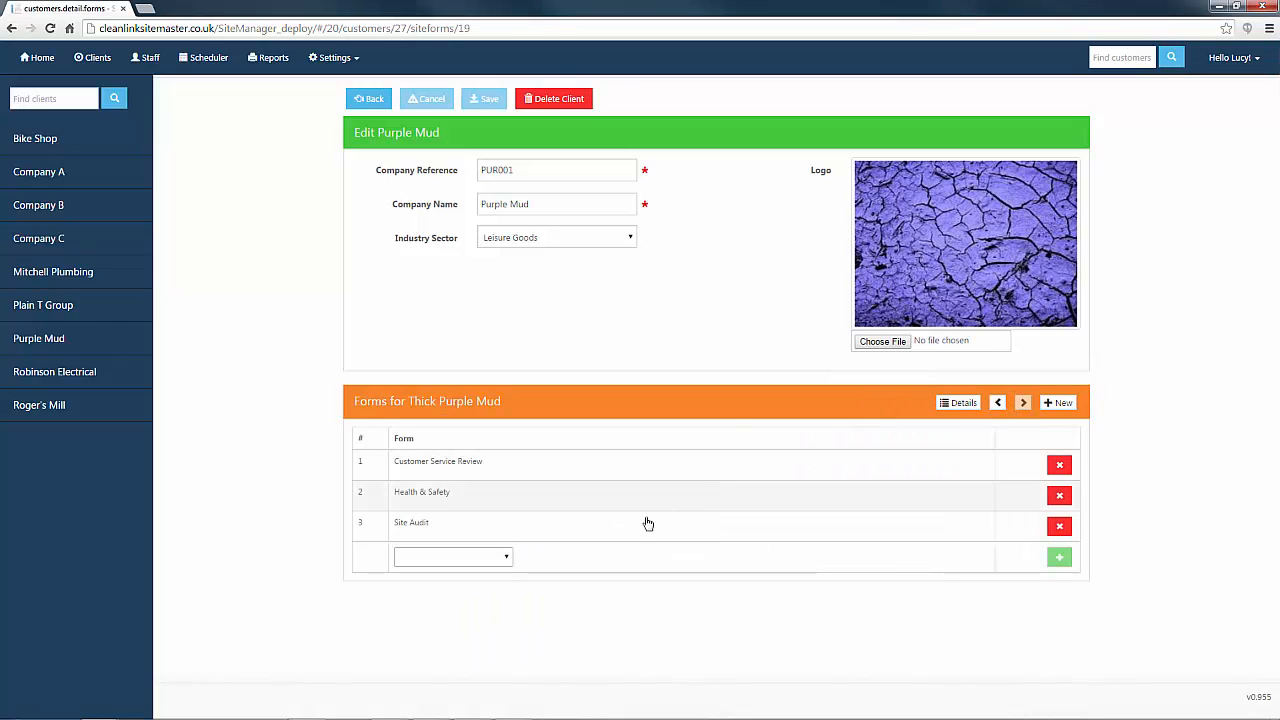
click(452, 556)
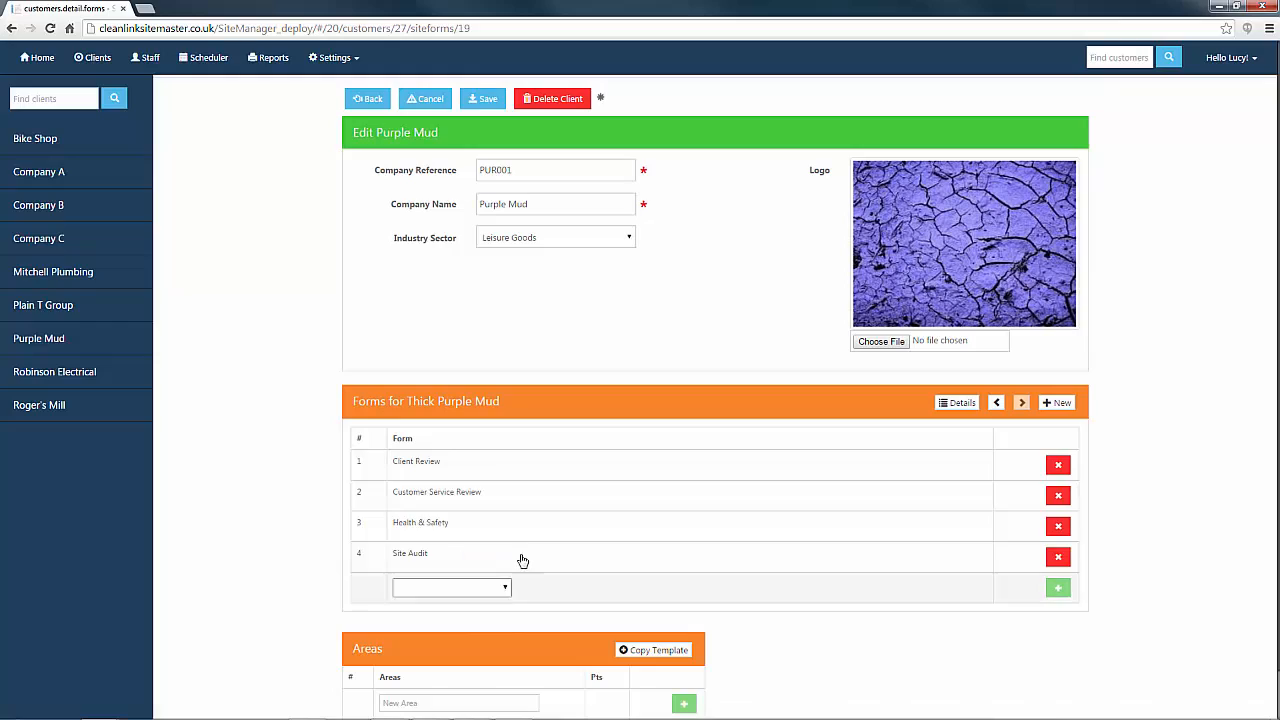
click(483, 98)
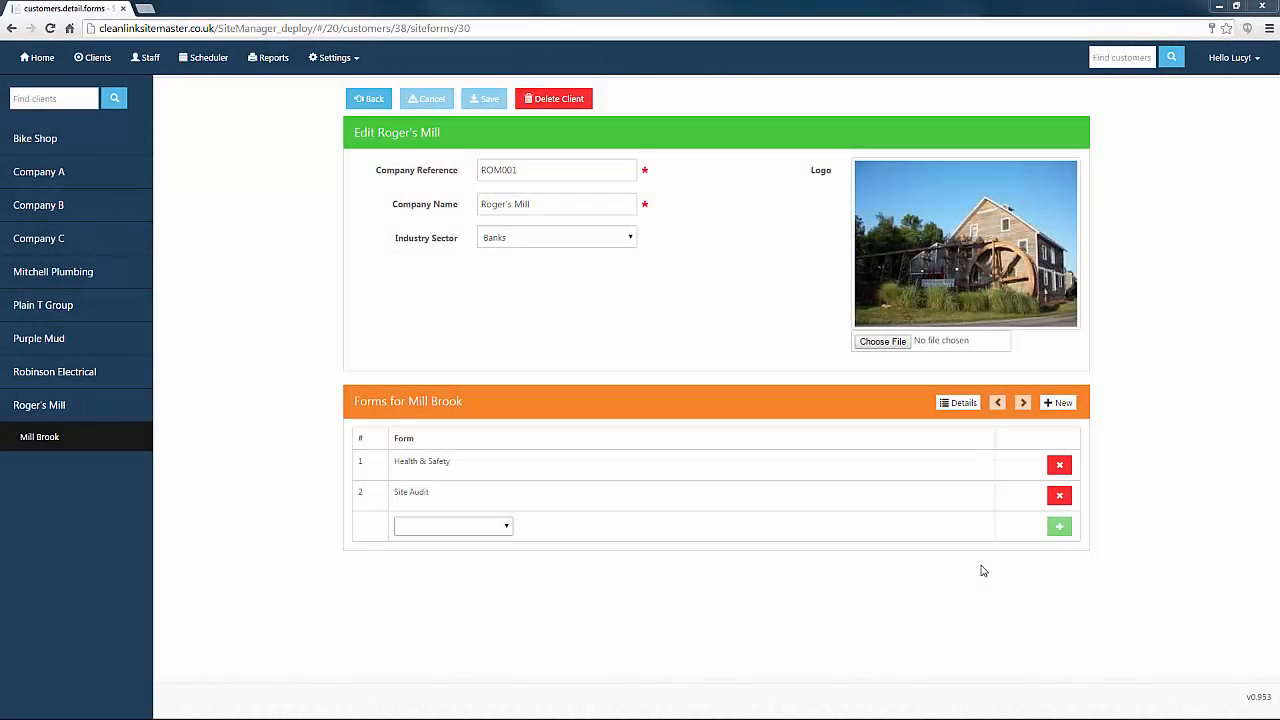
mouse_move(532, 502)
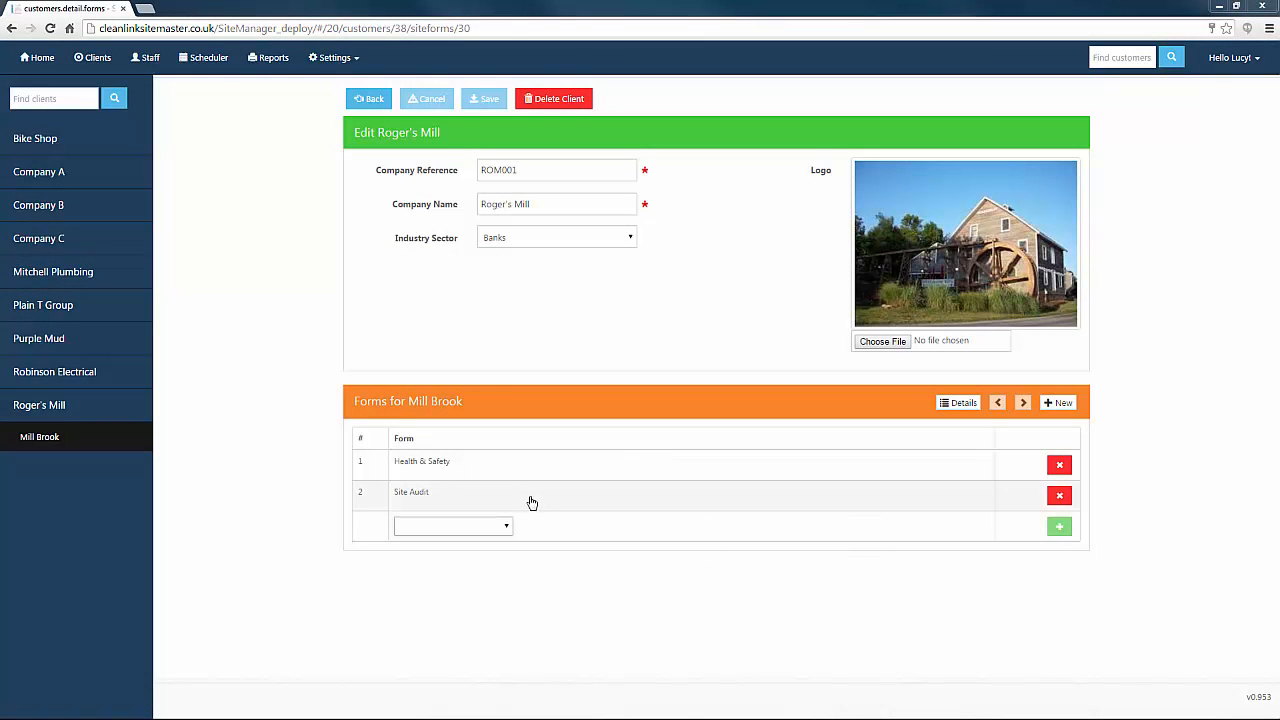
- View the checkpoints of Mill Brook's Ground Floor Kitchen area
scroll(down, 3)
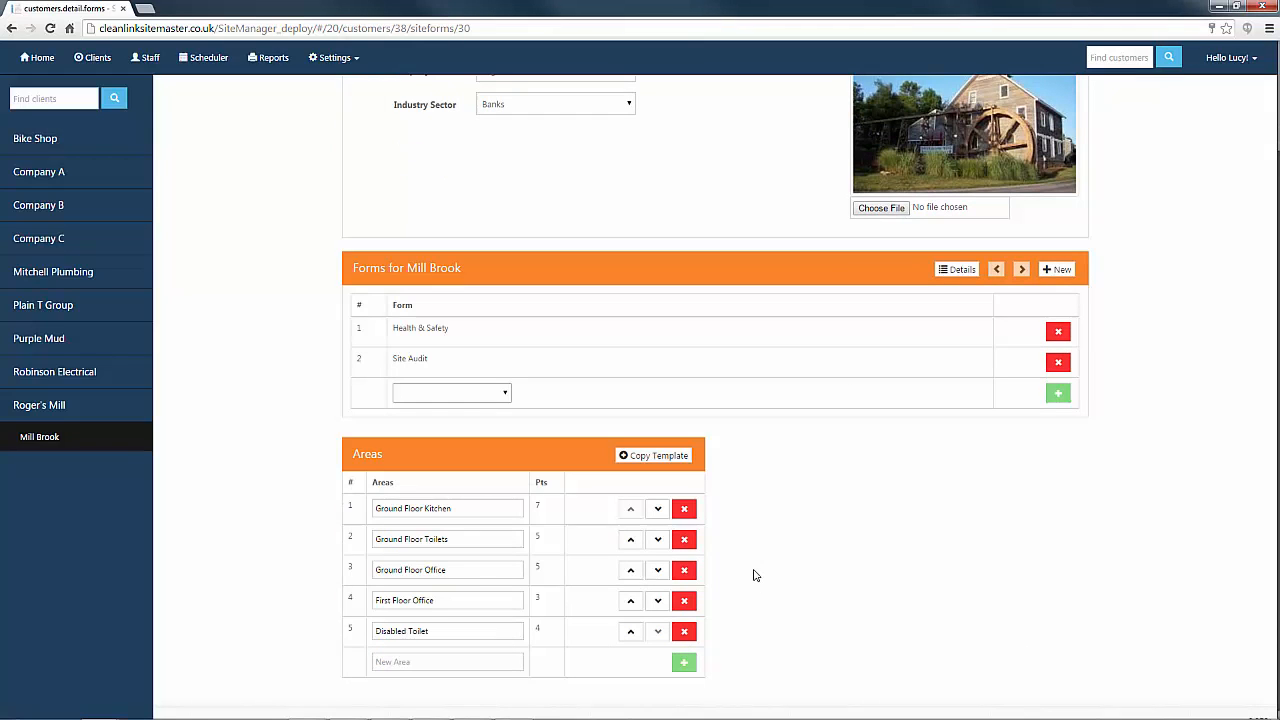
click(445, 508)
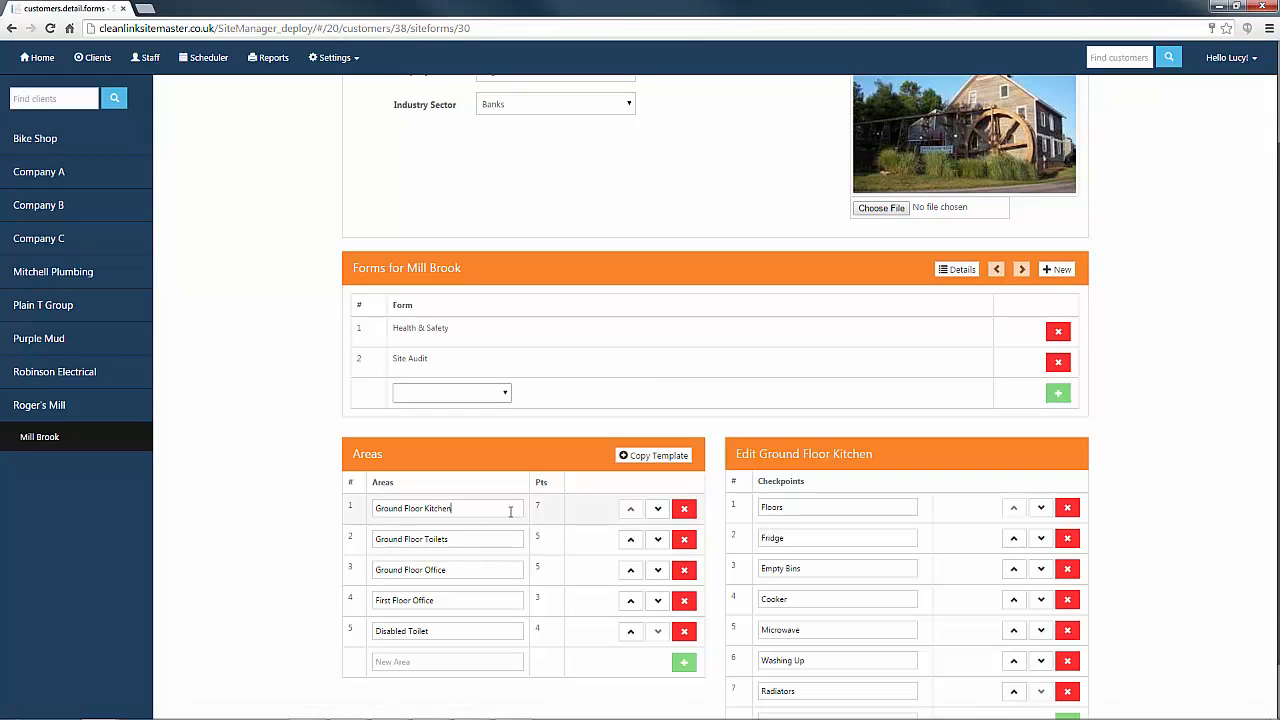
scroll(down, 3)
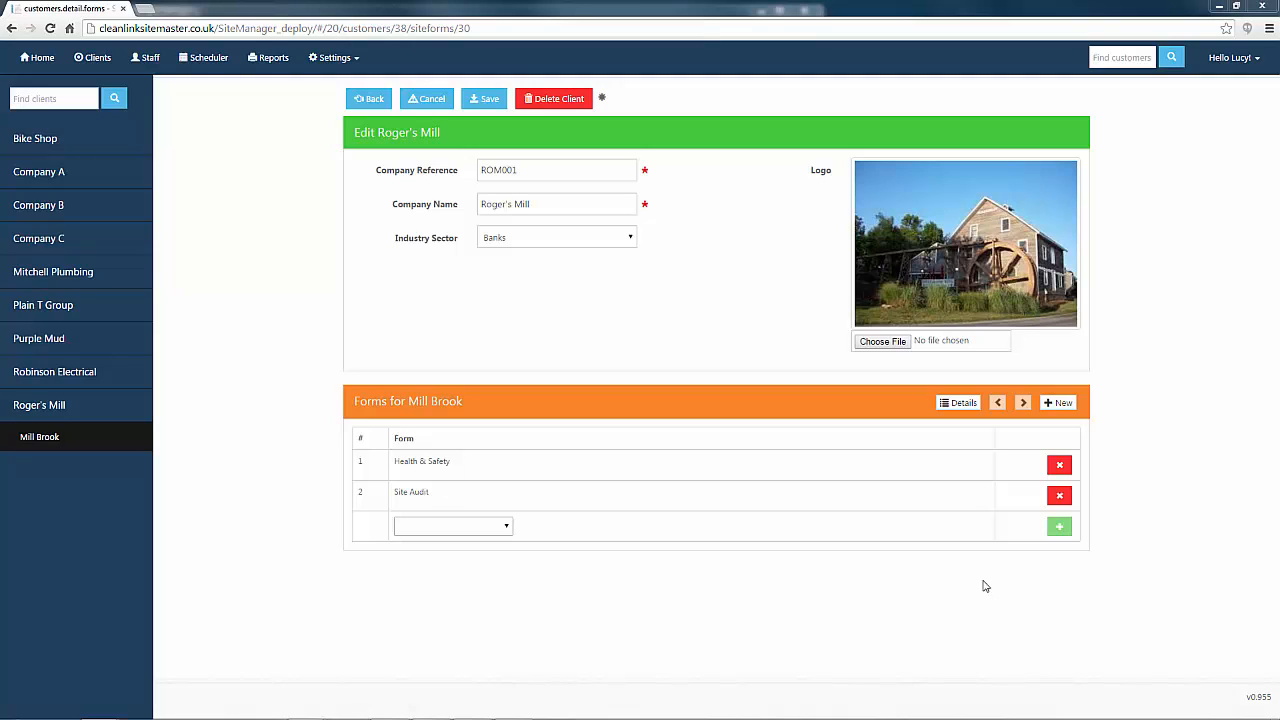
- Add another Site Audit form to Mill Brook and copy the ticked area templates into it
click(452, 526)
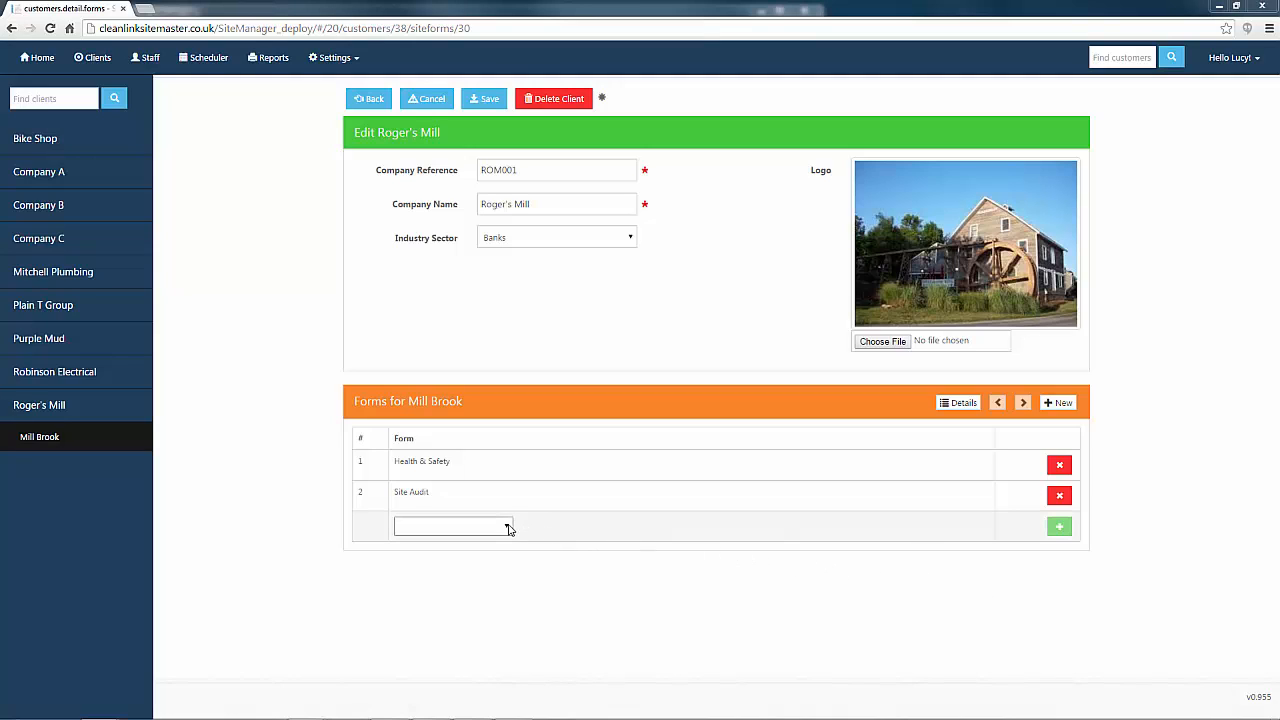
click(1058, 526)
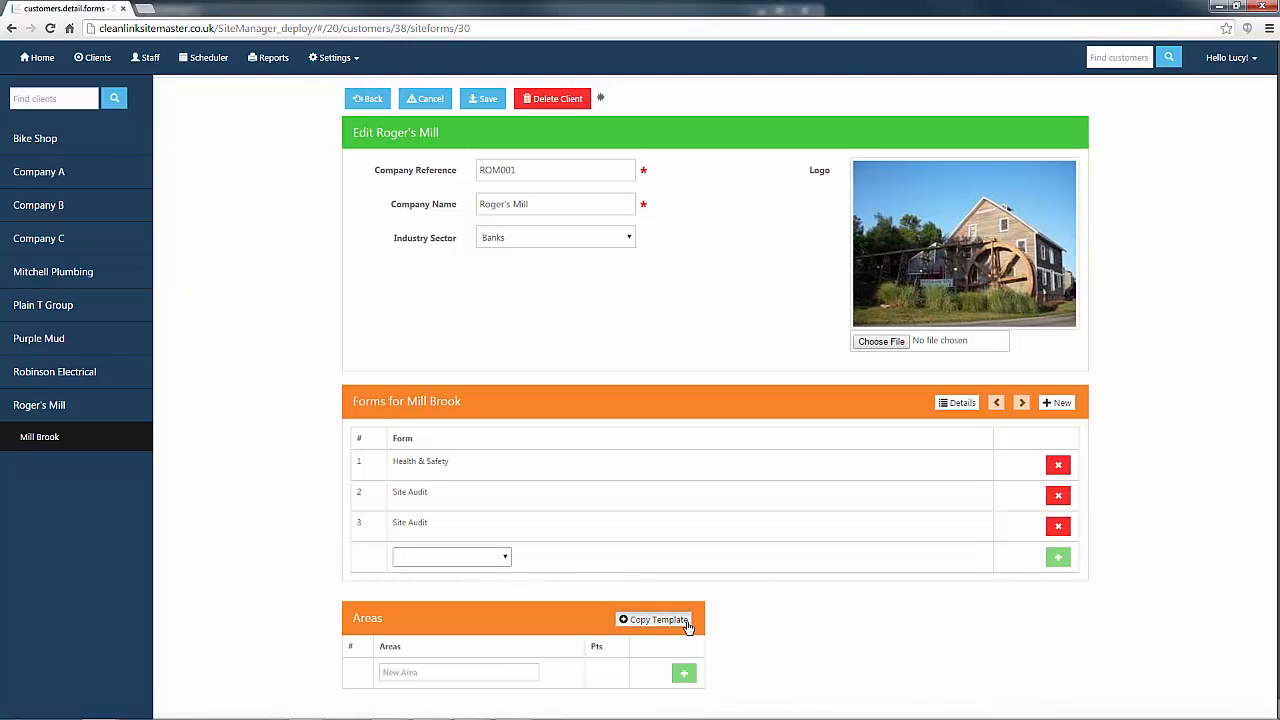
click(653, 619)
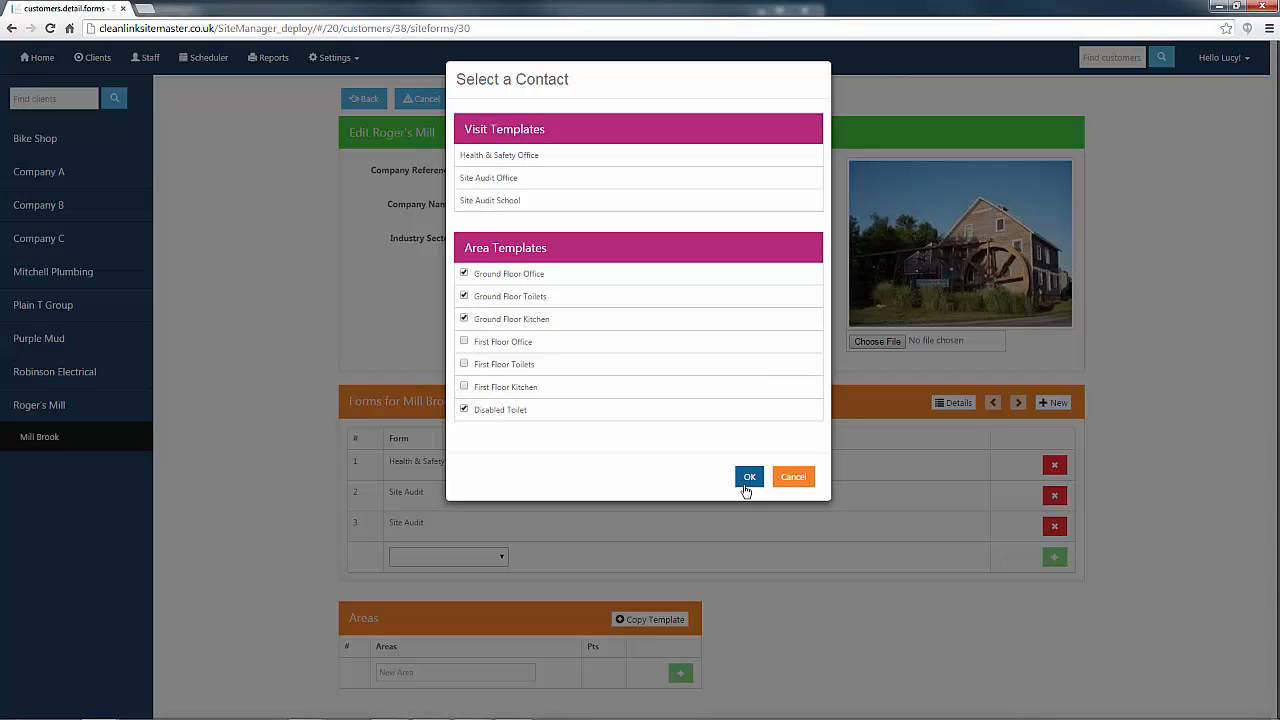
click(749, 476)
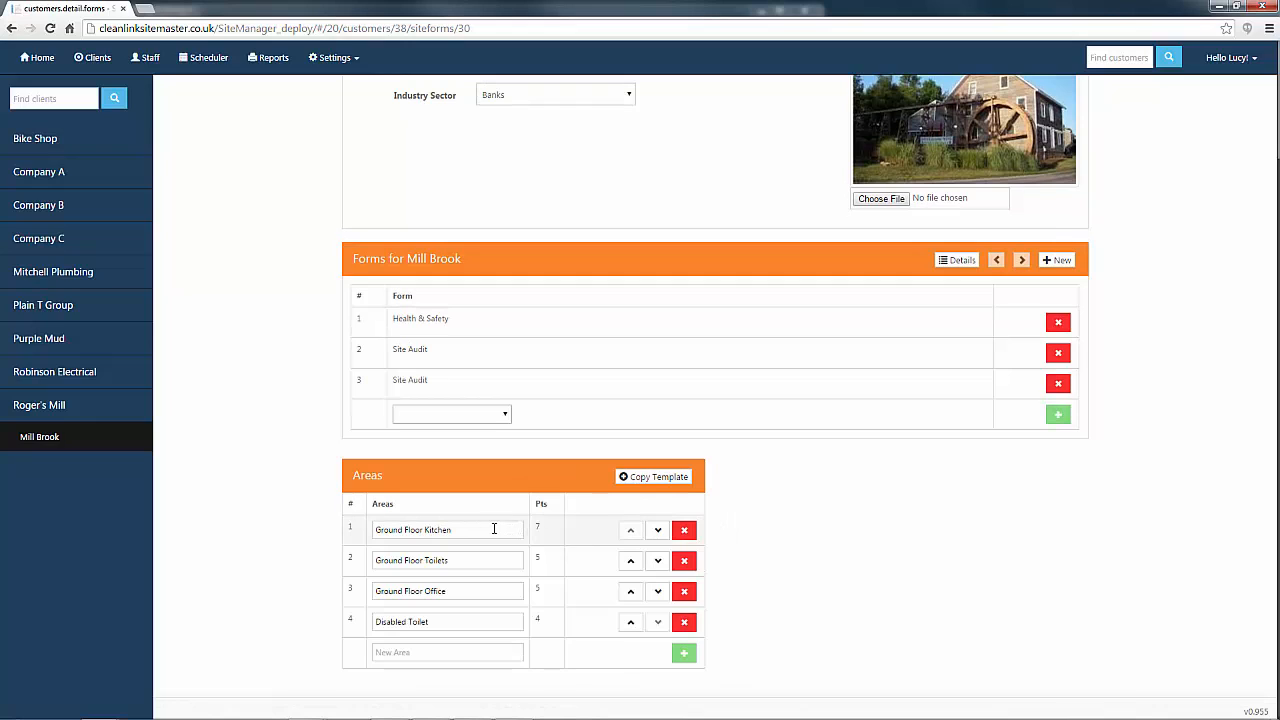
- Delete the Radiators checkpoint from Ground Floor Kitchen and confirm
click(447, 529)
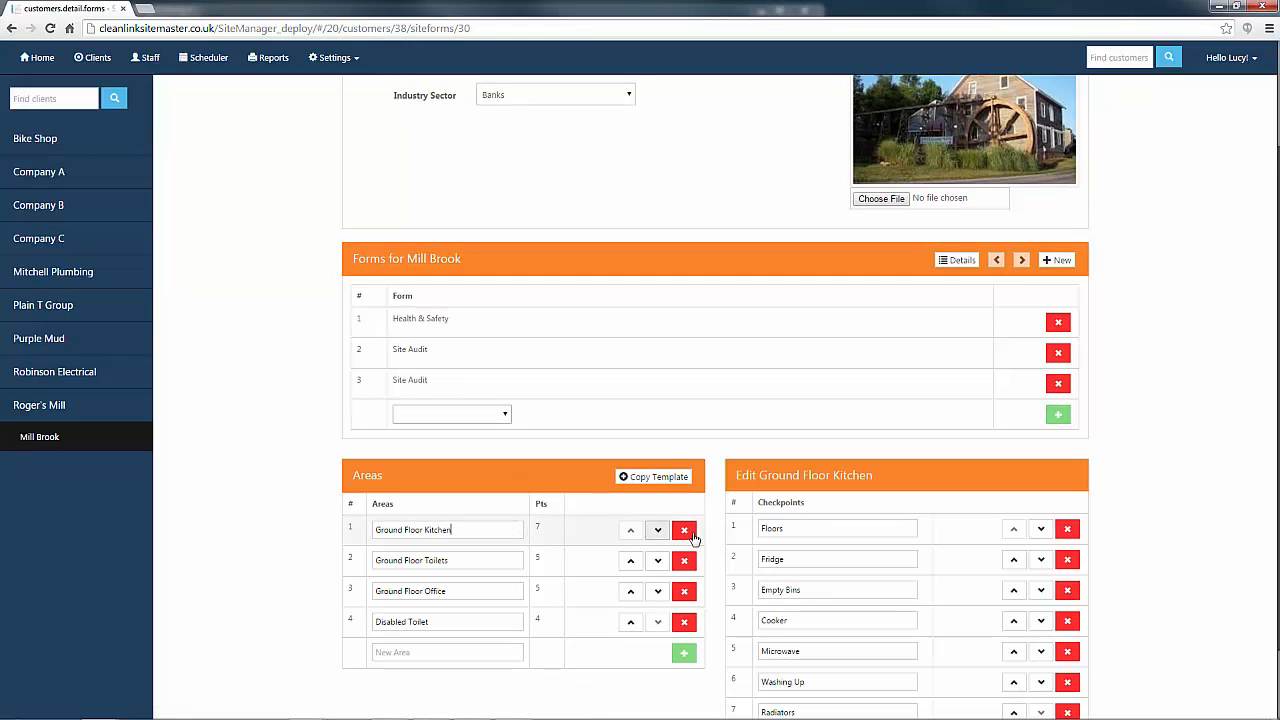
scroll(down, 3)
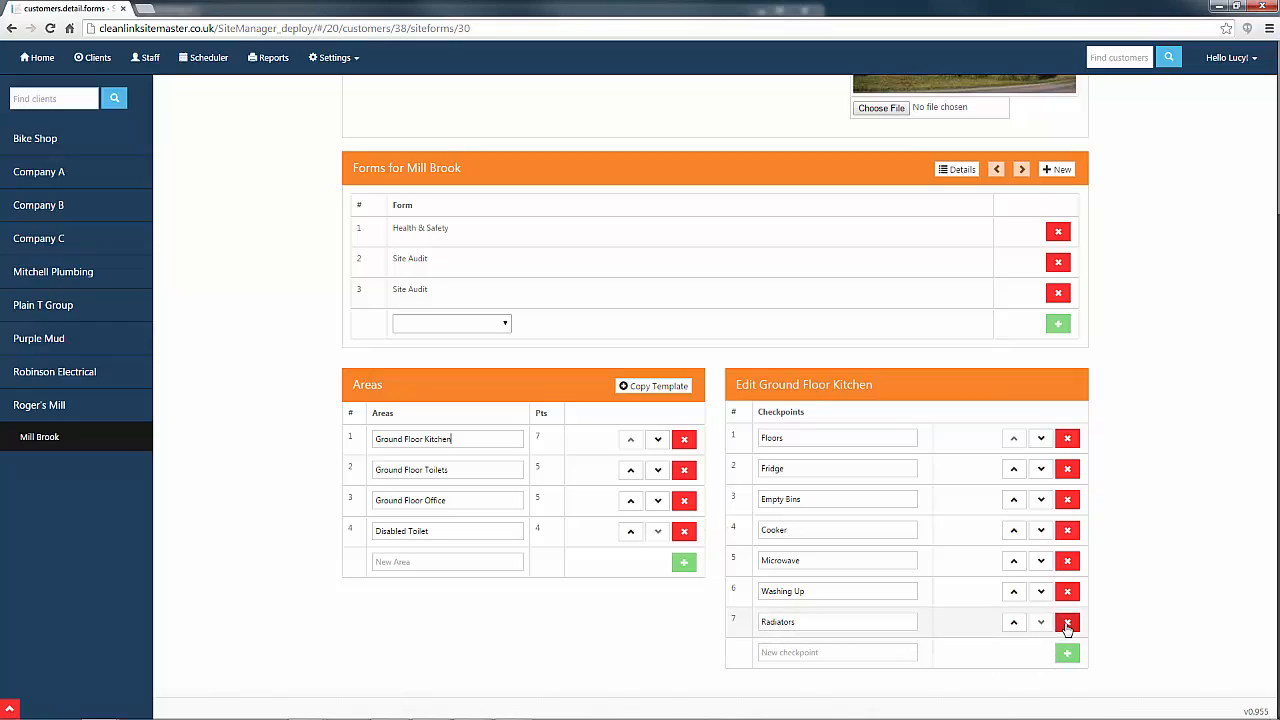
click(1067, 622)
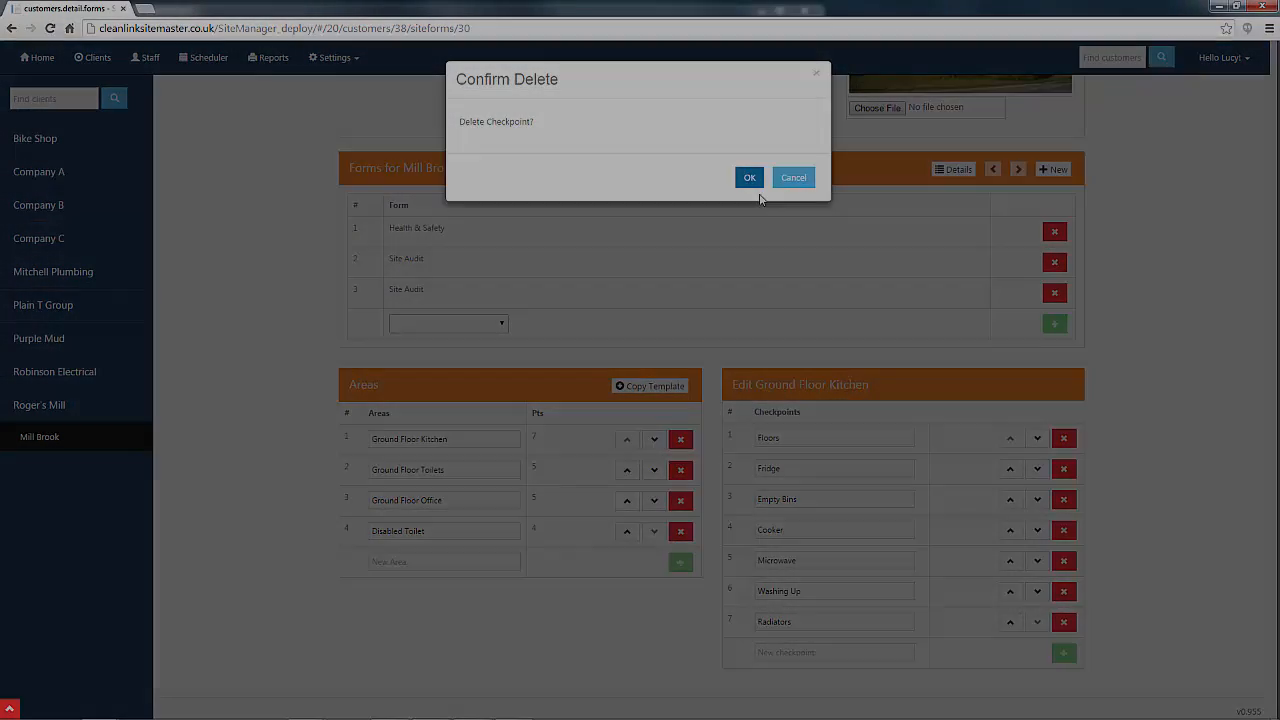
click(749, 177)
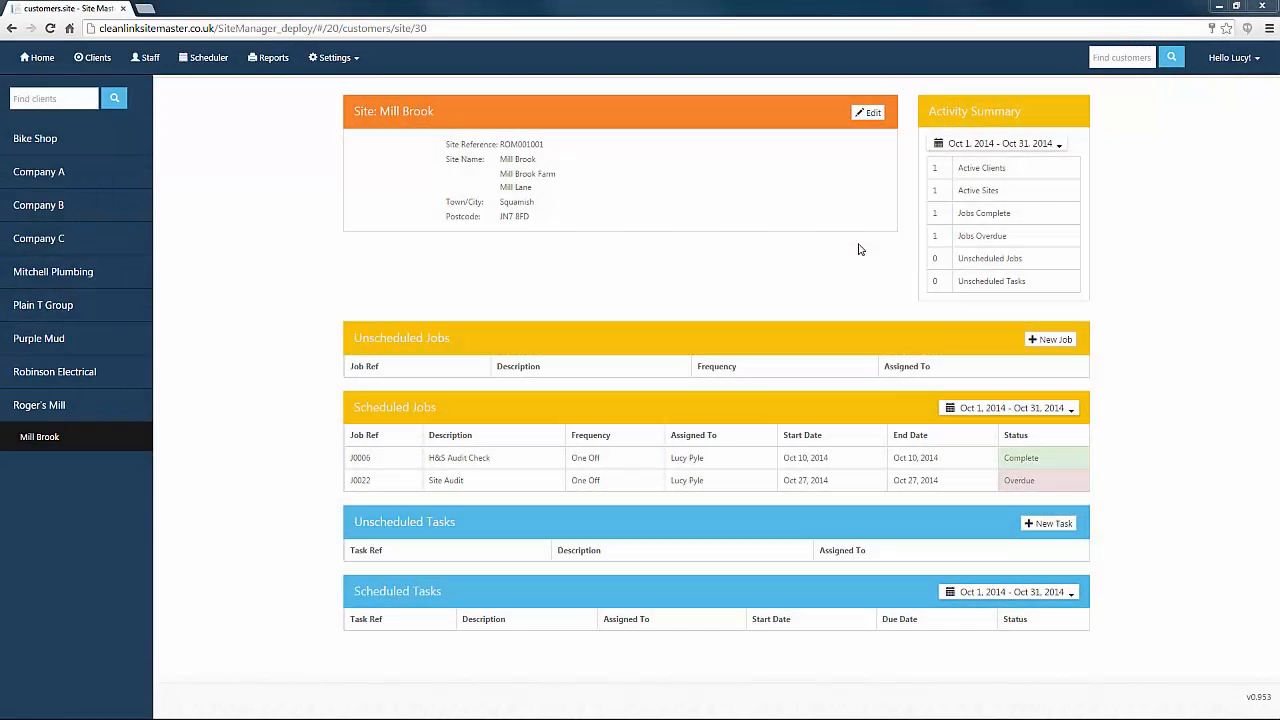
mouse_move(800, 243)
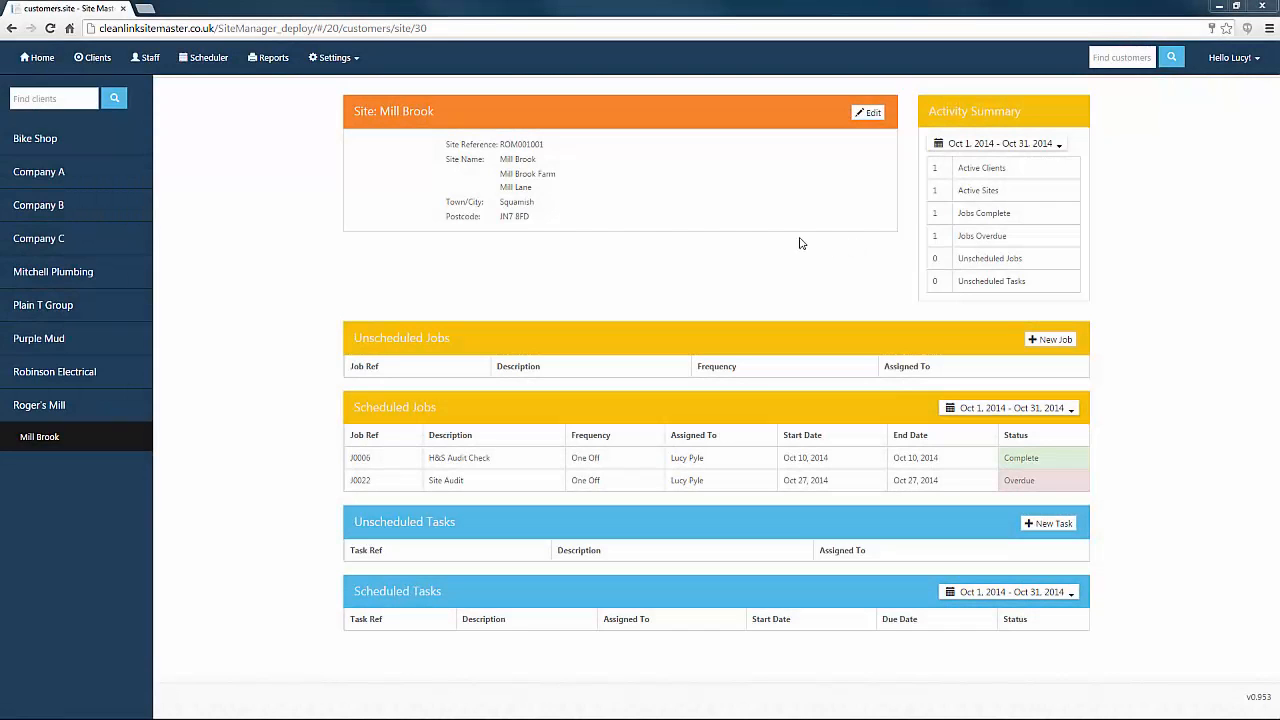
- From Work Settings, view the Site Audit Office template's Ground Floor Office checkpoints, then go to the scheduler
click(334, 57)
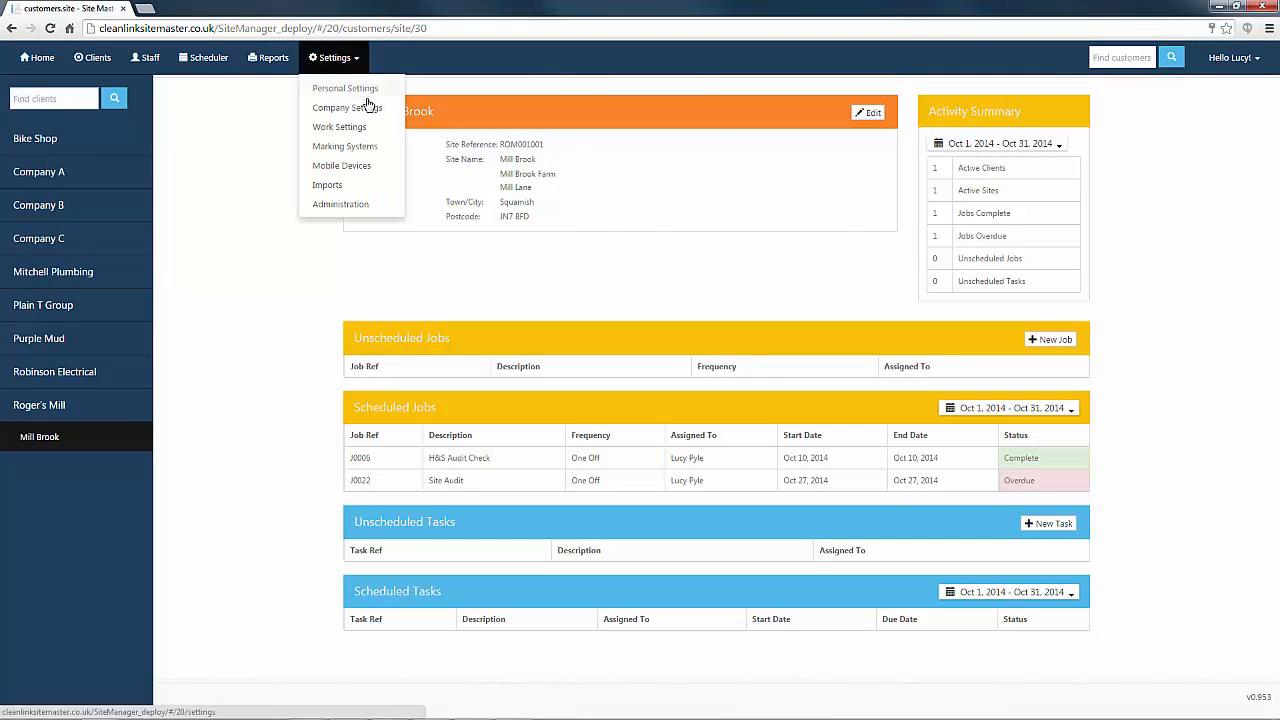
click(339, 126)
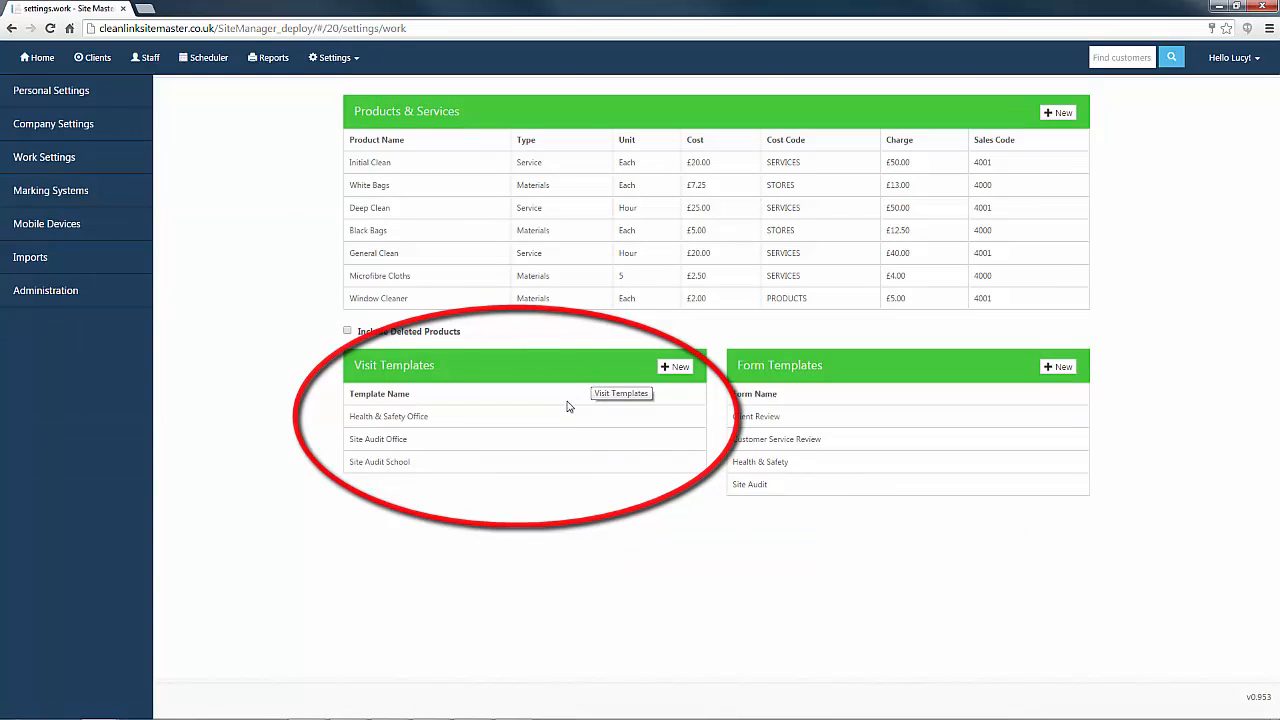
click(378, 439)
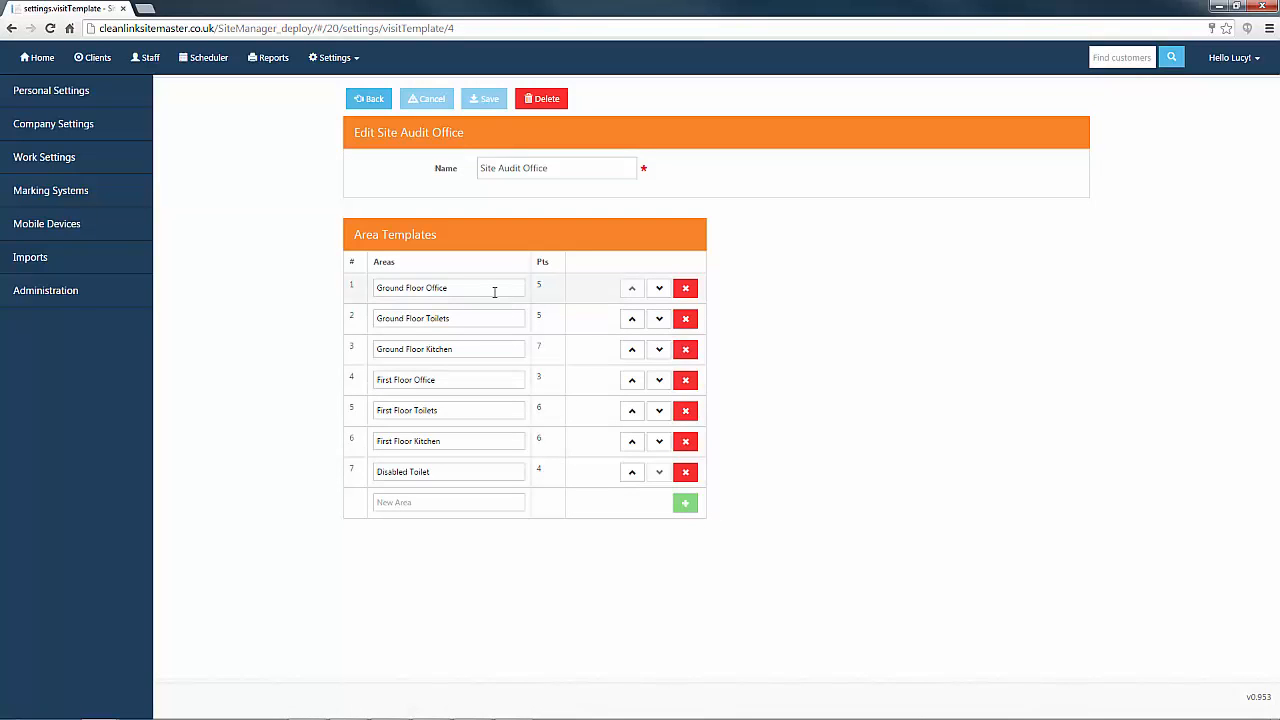
click(411, 287)
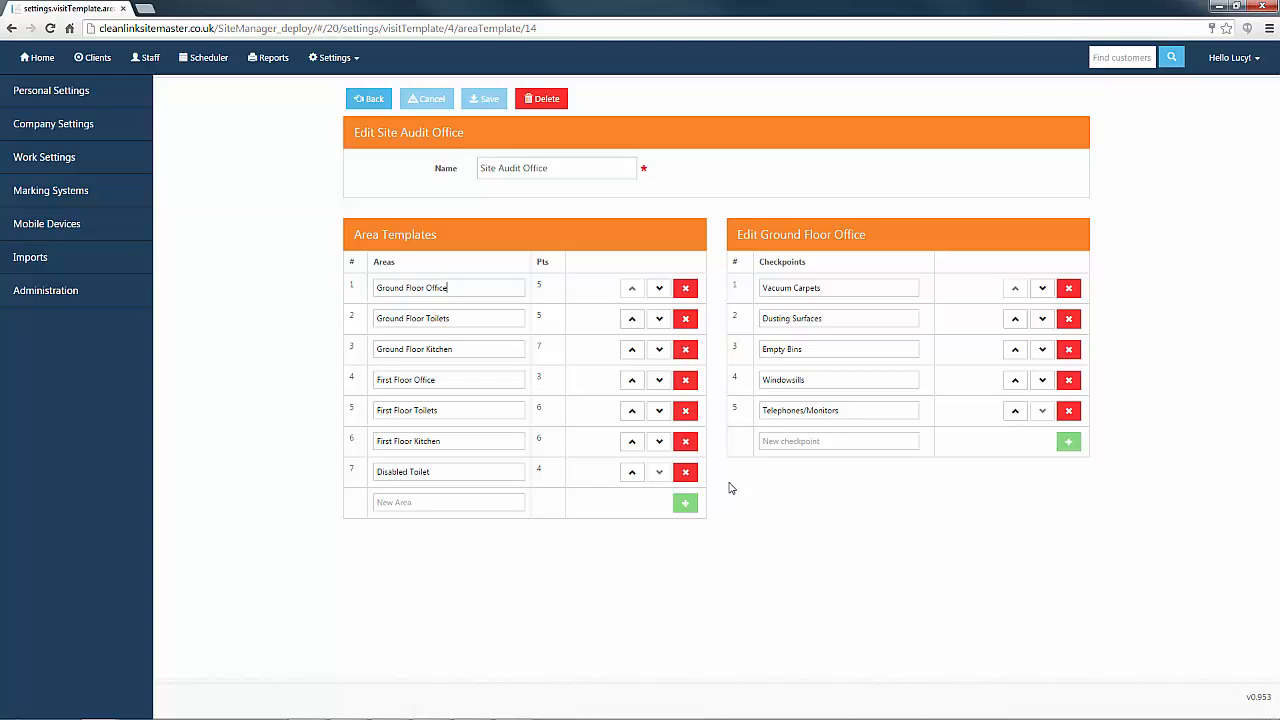
click(208, 57)
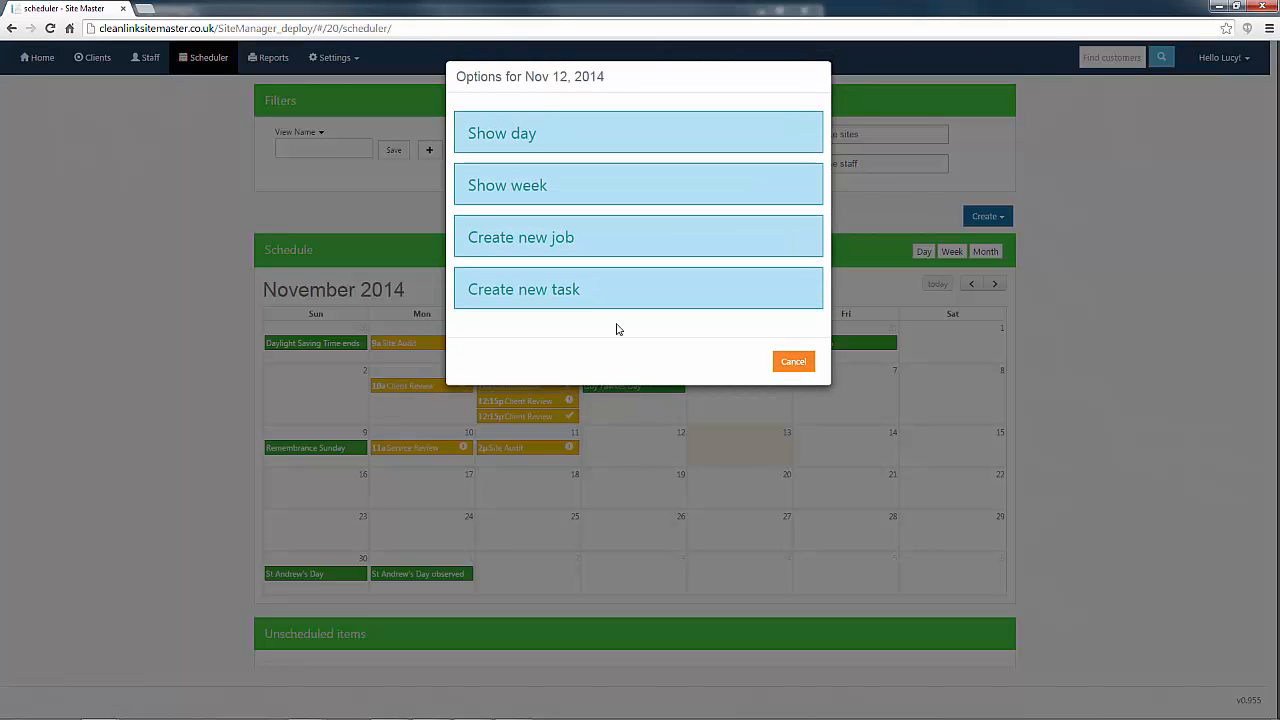
- Open the Client Review job form and rate cleaning service quality 8 out of 10
click(638, 237)
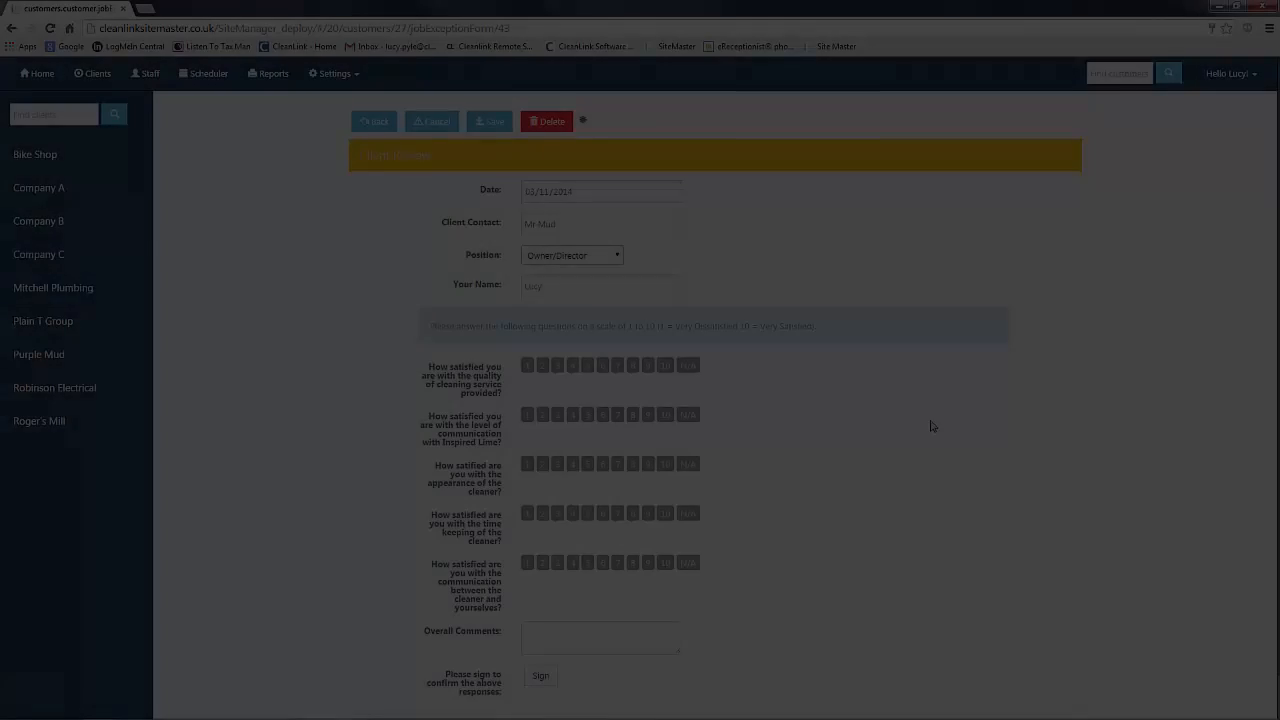
click(632, 365)
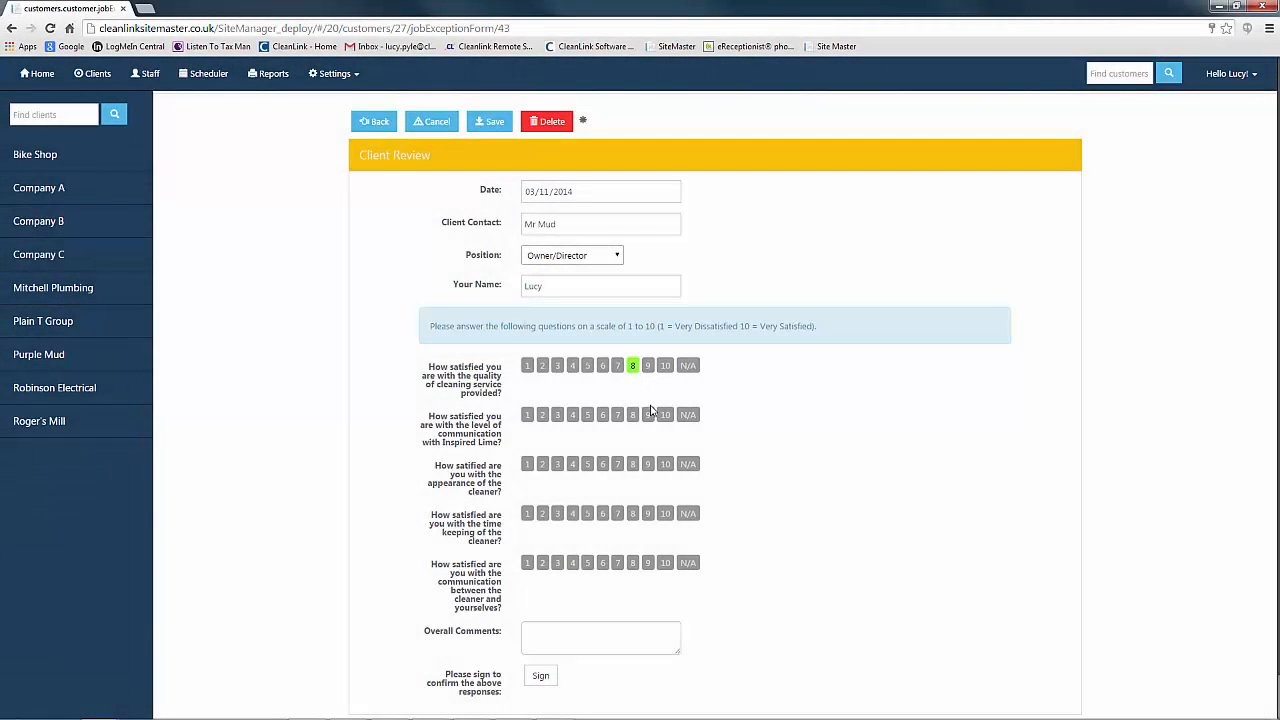